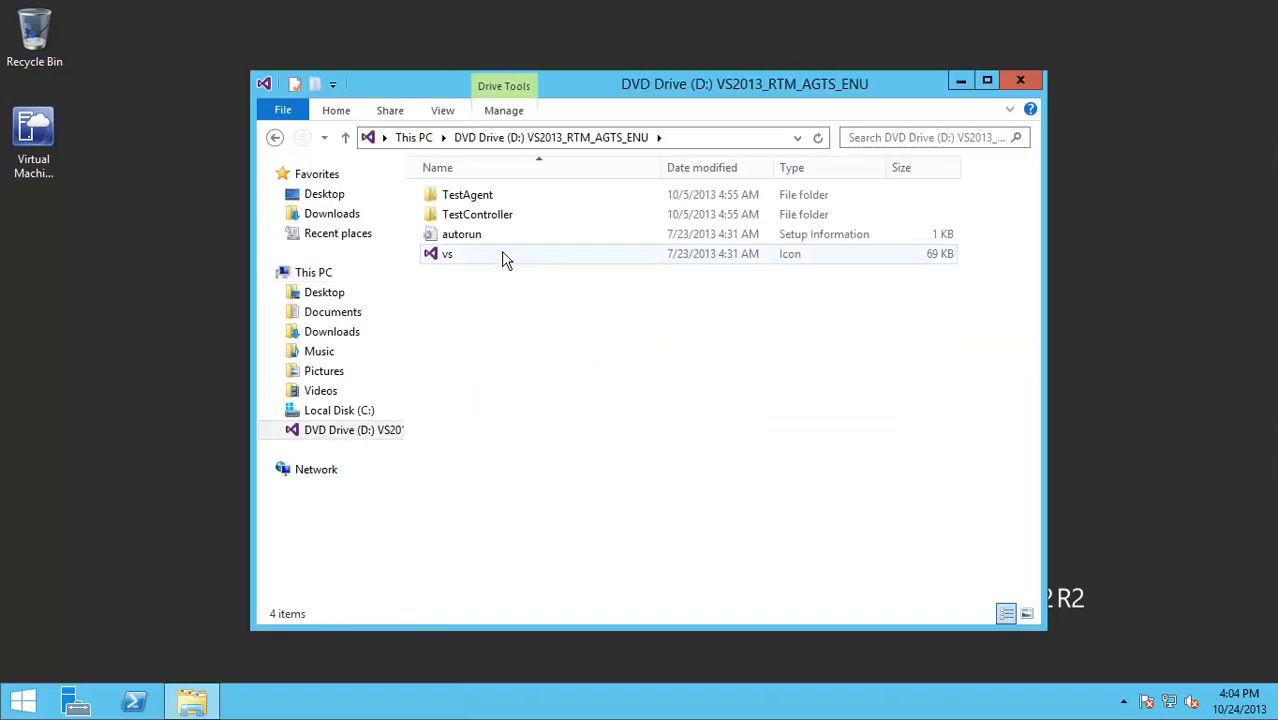
- Launch vstf_testcontroller setup from the DVD's TestController folder
double_click(477, 214)
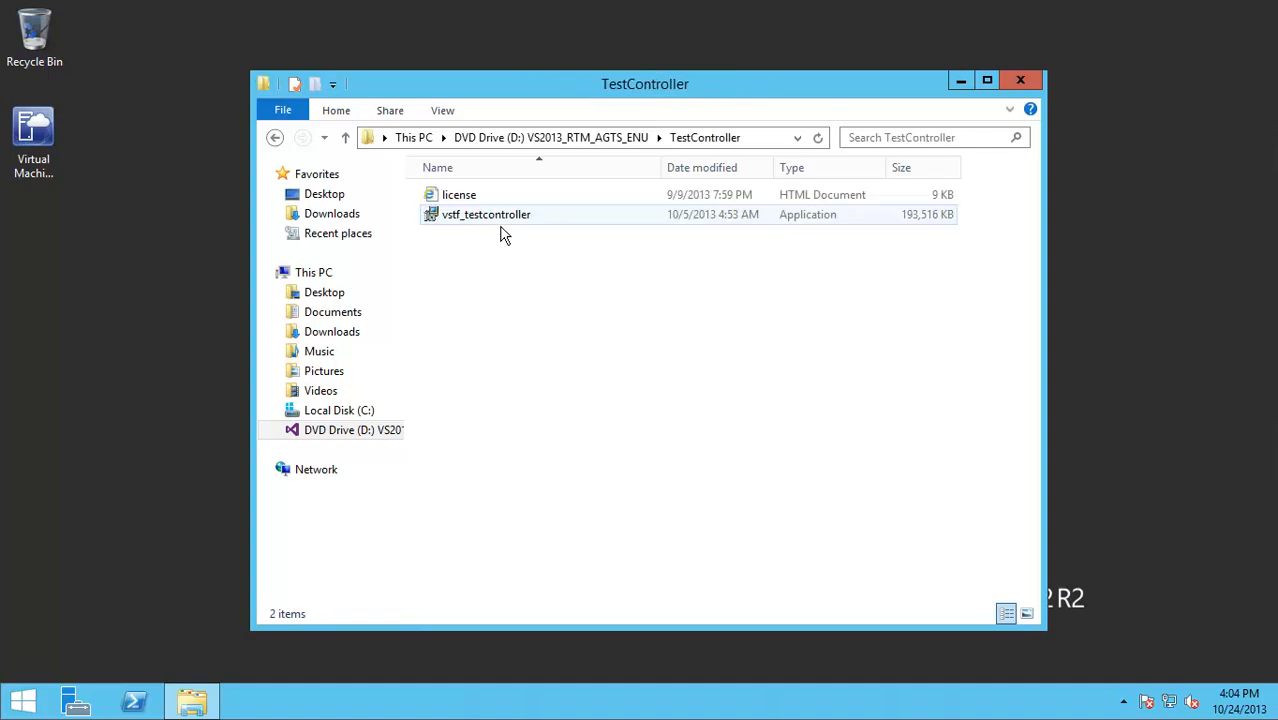
left_click(486, 214)
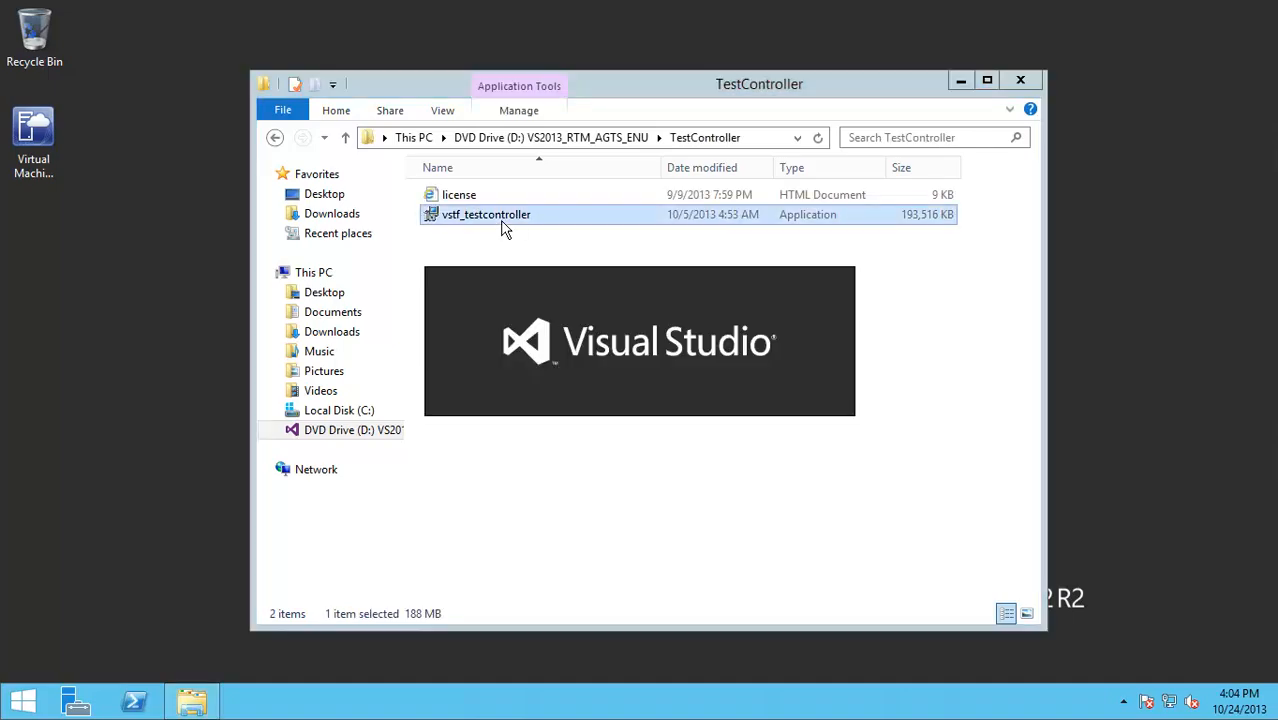
double_click(485, 214)
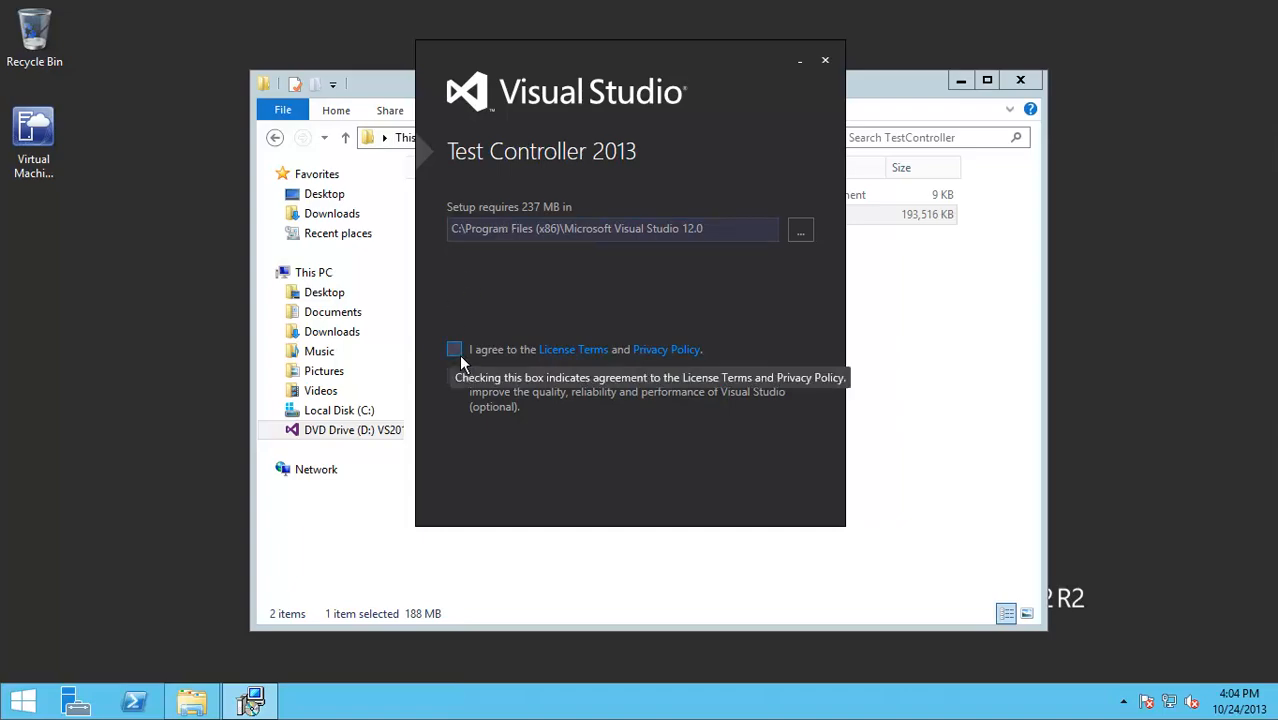
- Accept the license terms and privacy policy and install Test Controller 2013
left_click(454, 349)
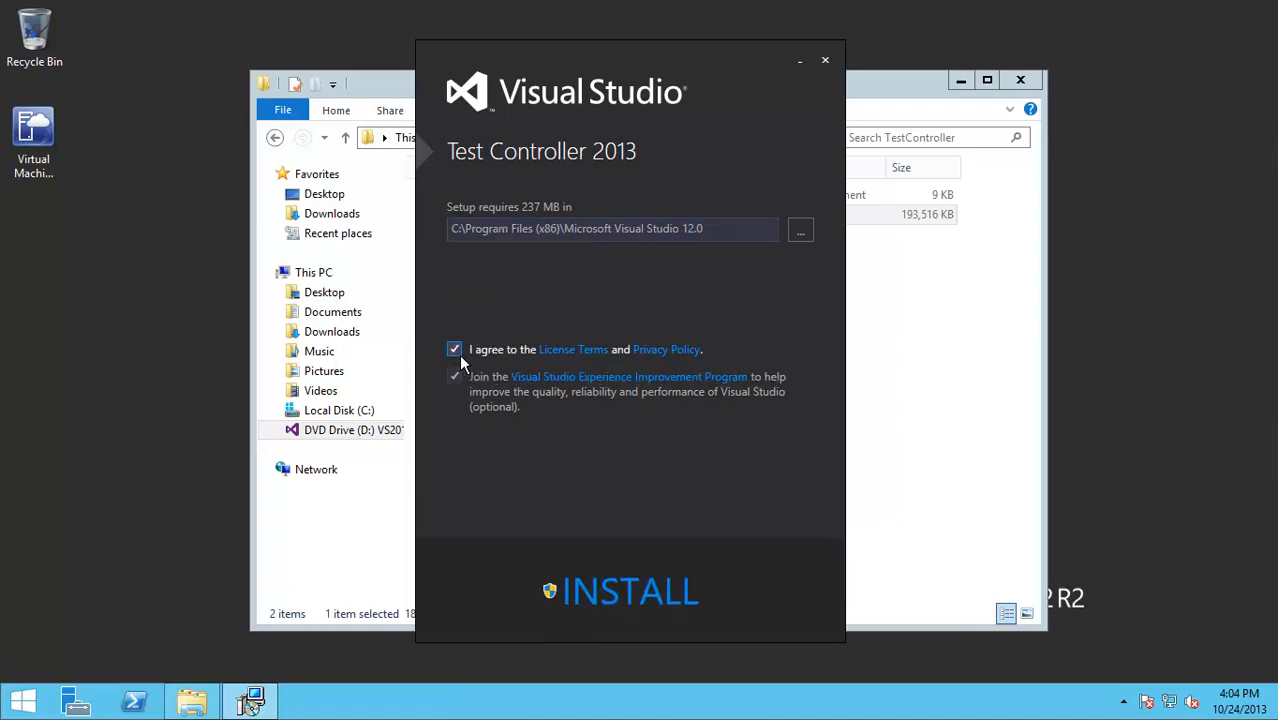
mouse_move(630, 591)
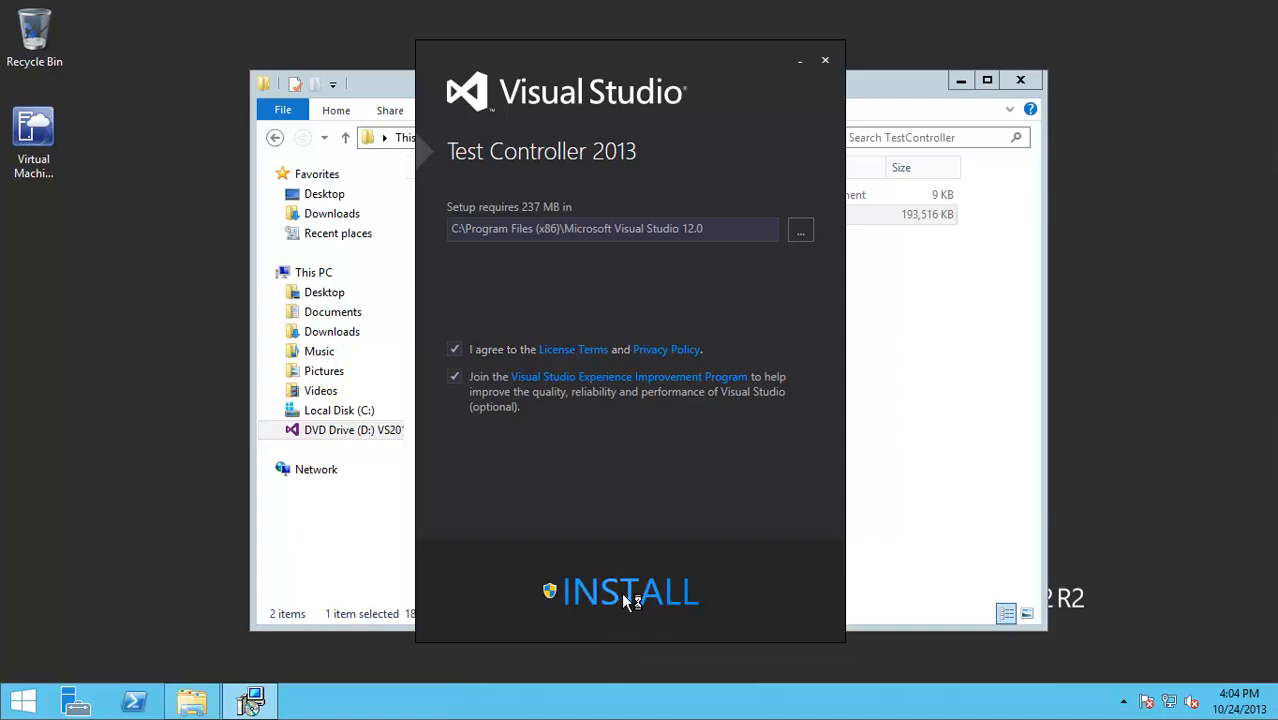
left_click(629, 591)
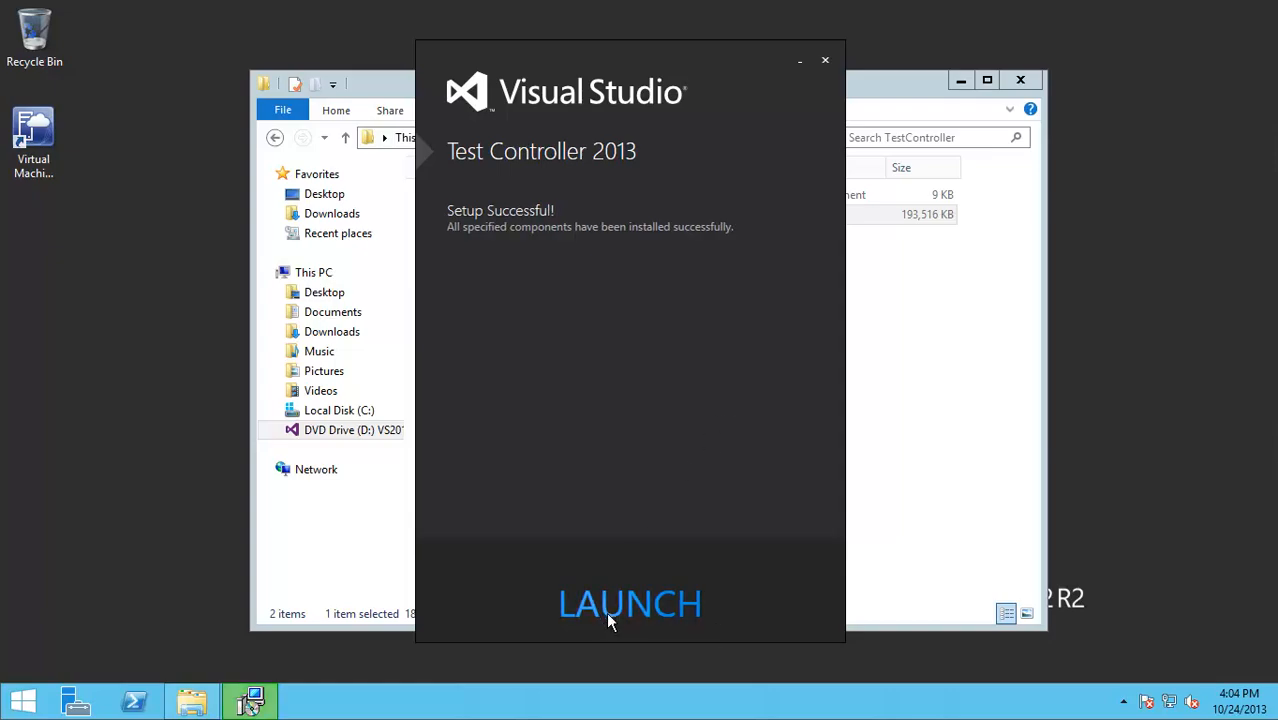
- Launch Configure Test Controller with UAC approval, then exit without applying settings
left_click(629, 603)
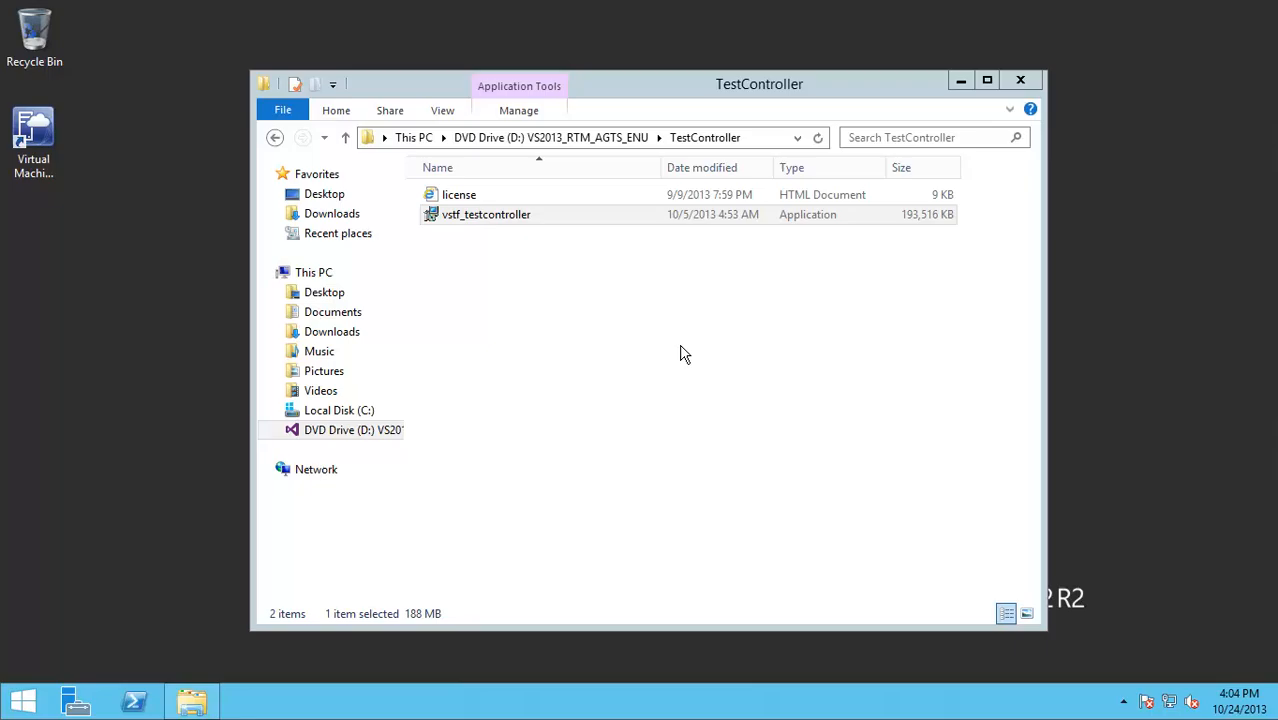
double_click(485, 214)
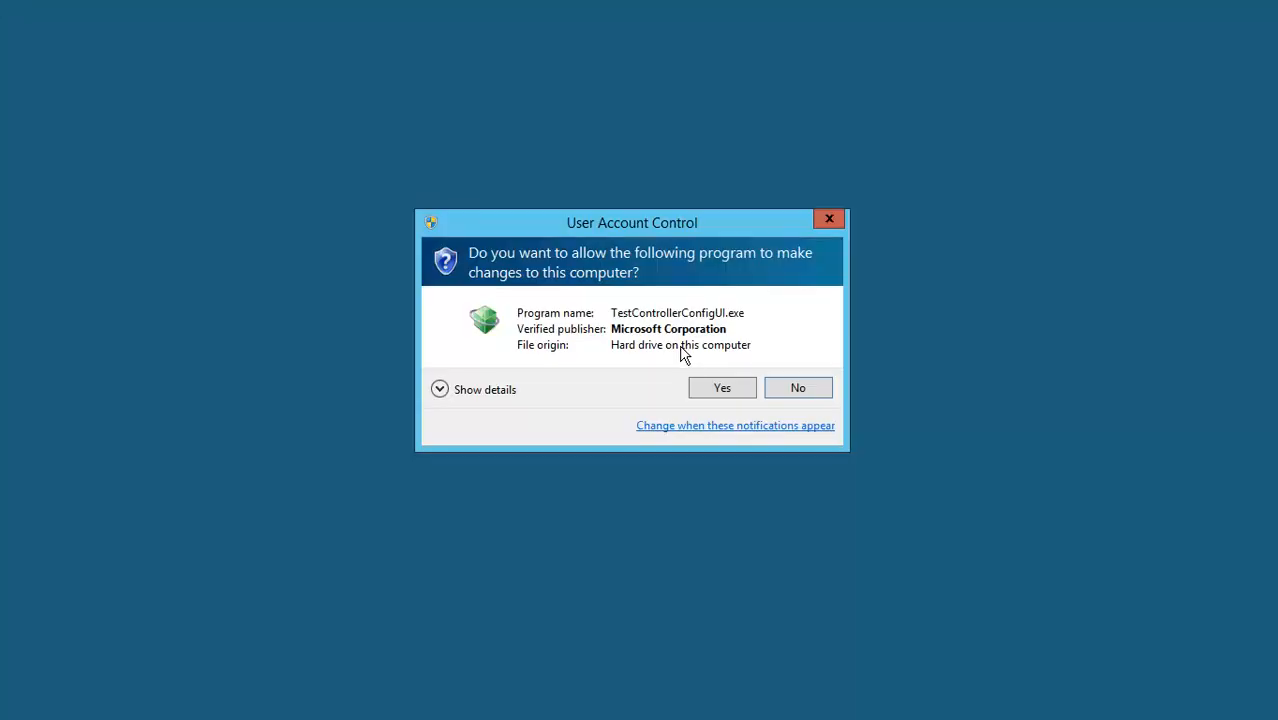
left_click(721, 388)
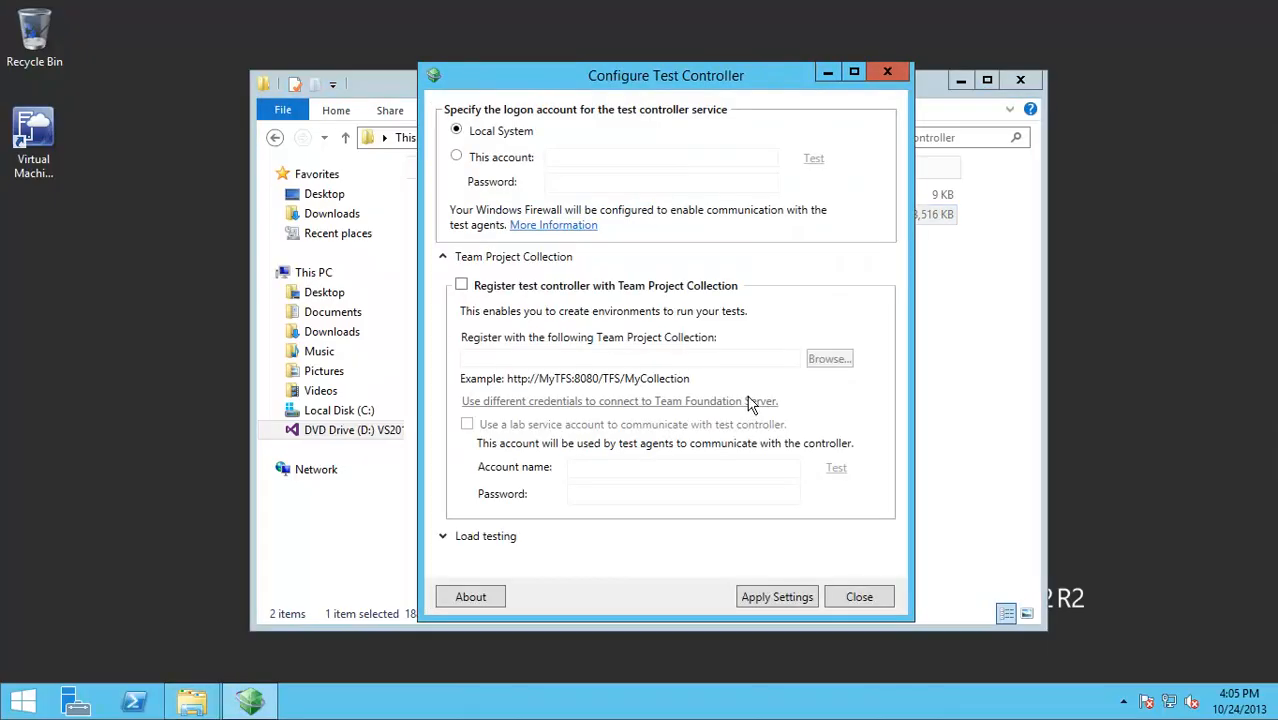
left_click(858, 596)
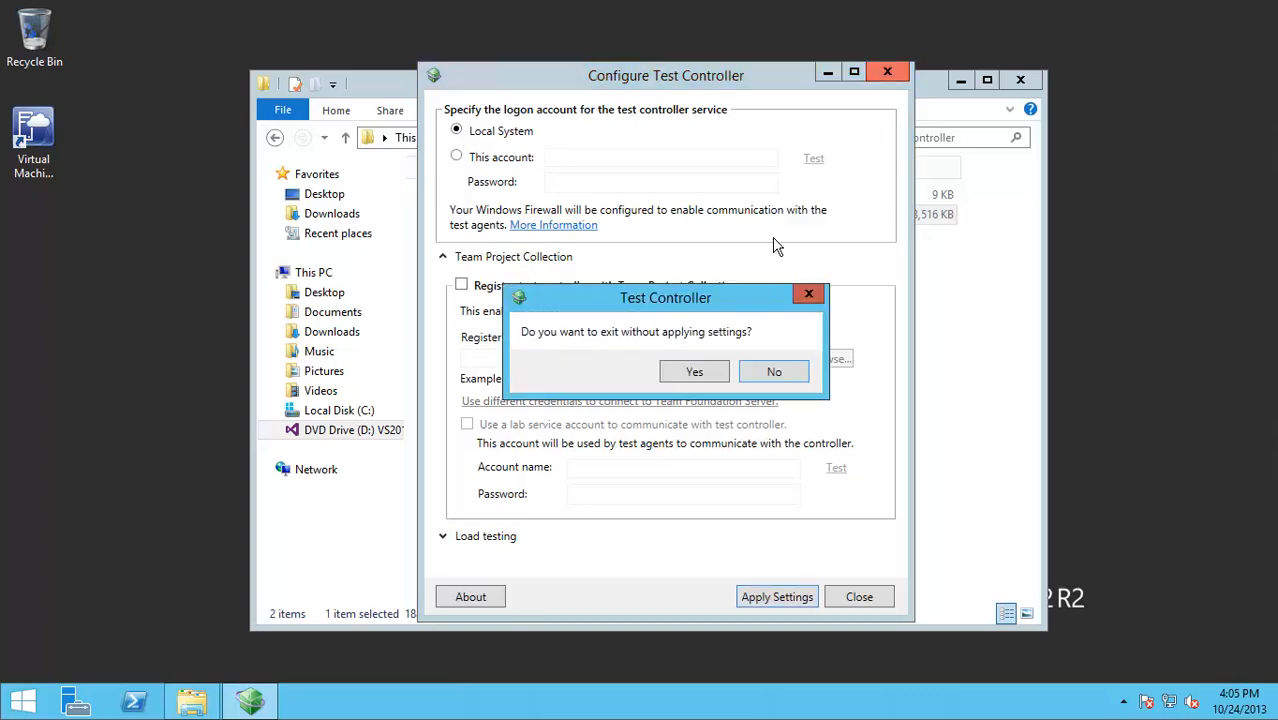
left_click(694, 371)
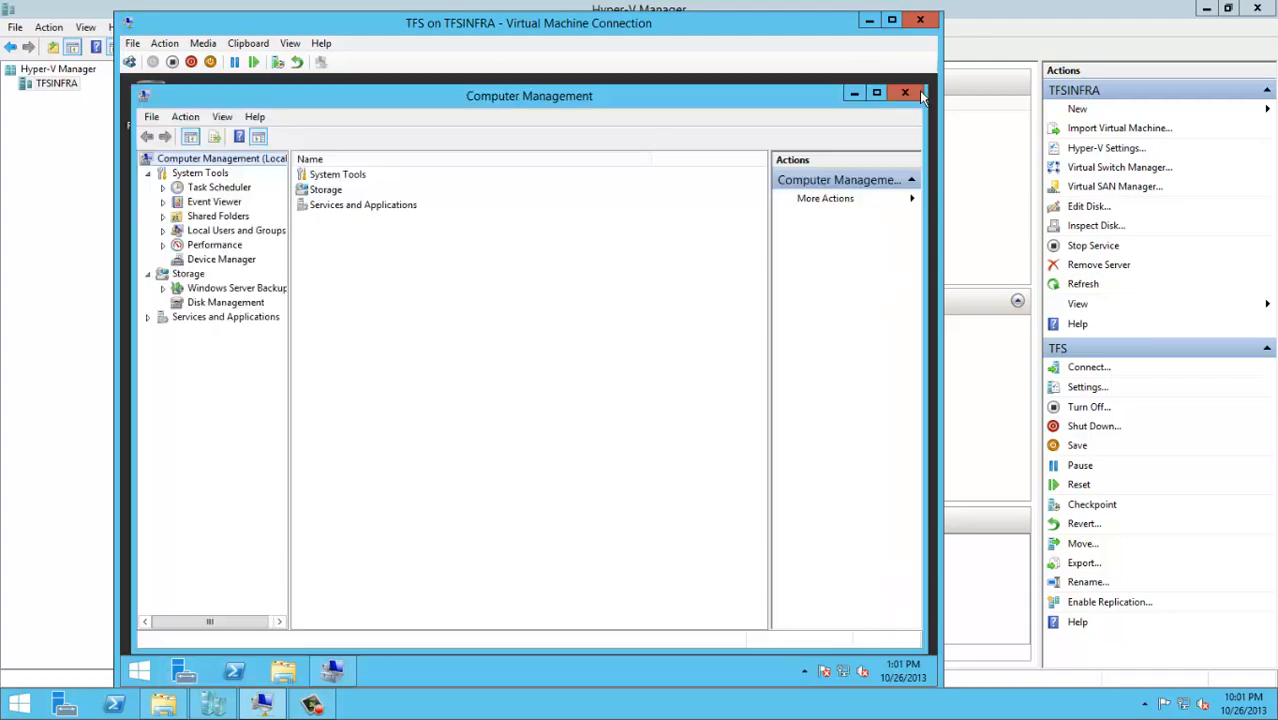
mouse_move(225, 237)
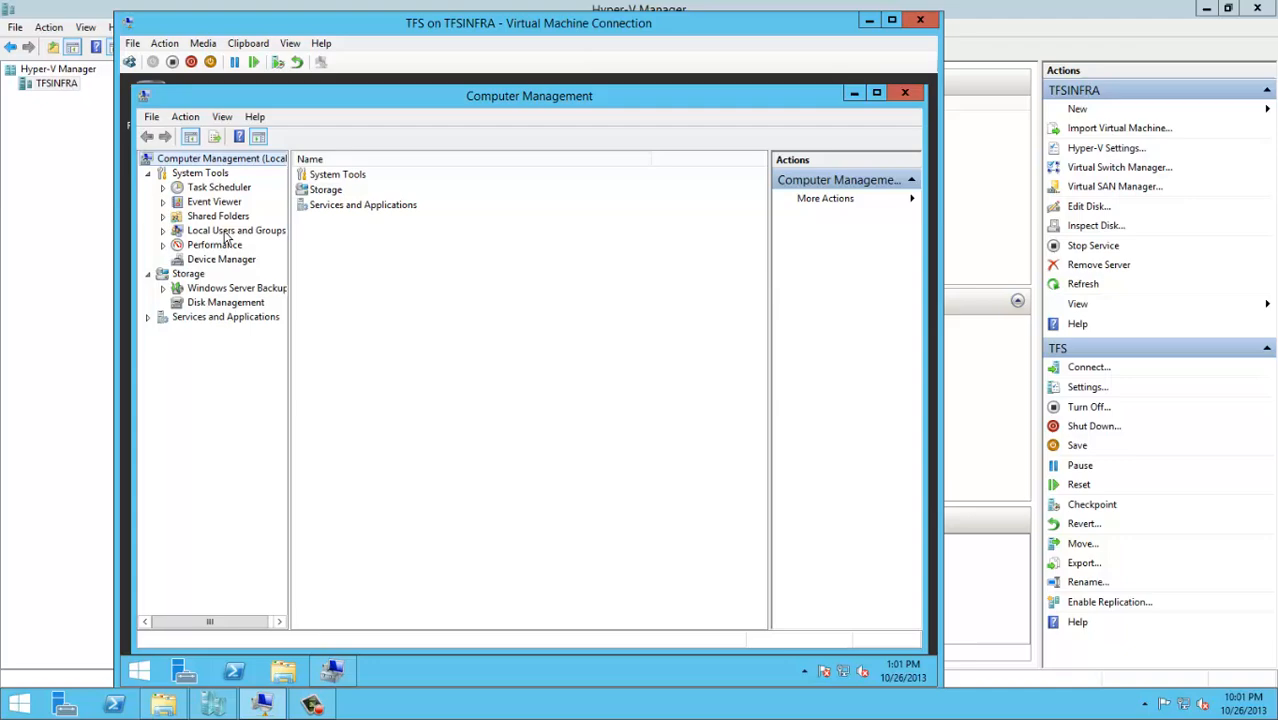
- Expand Local Users and Groups, then bring up the Start screen to search
left_click(218, 258)
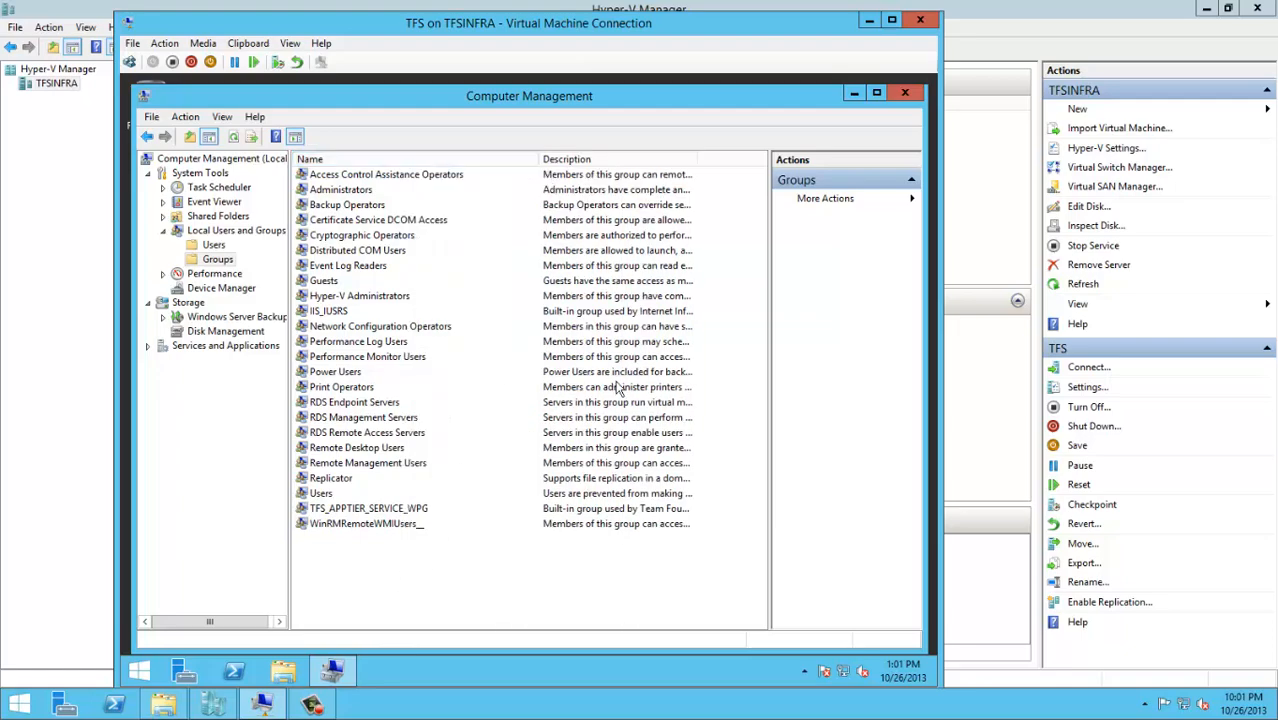
left_click(905, 92)
type("tes")
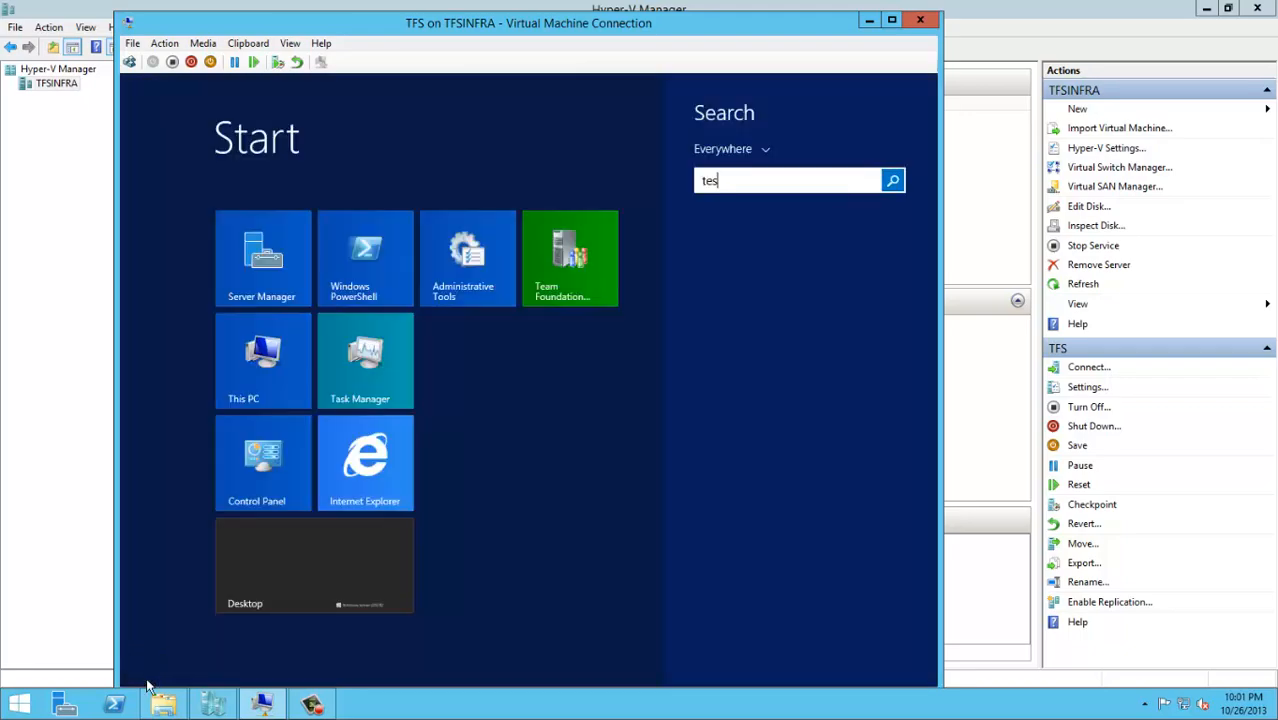
- Search the Start screen for the Test Controller Configuration Tool
type("t")
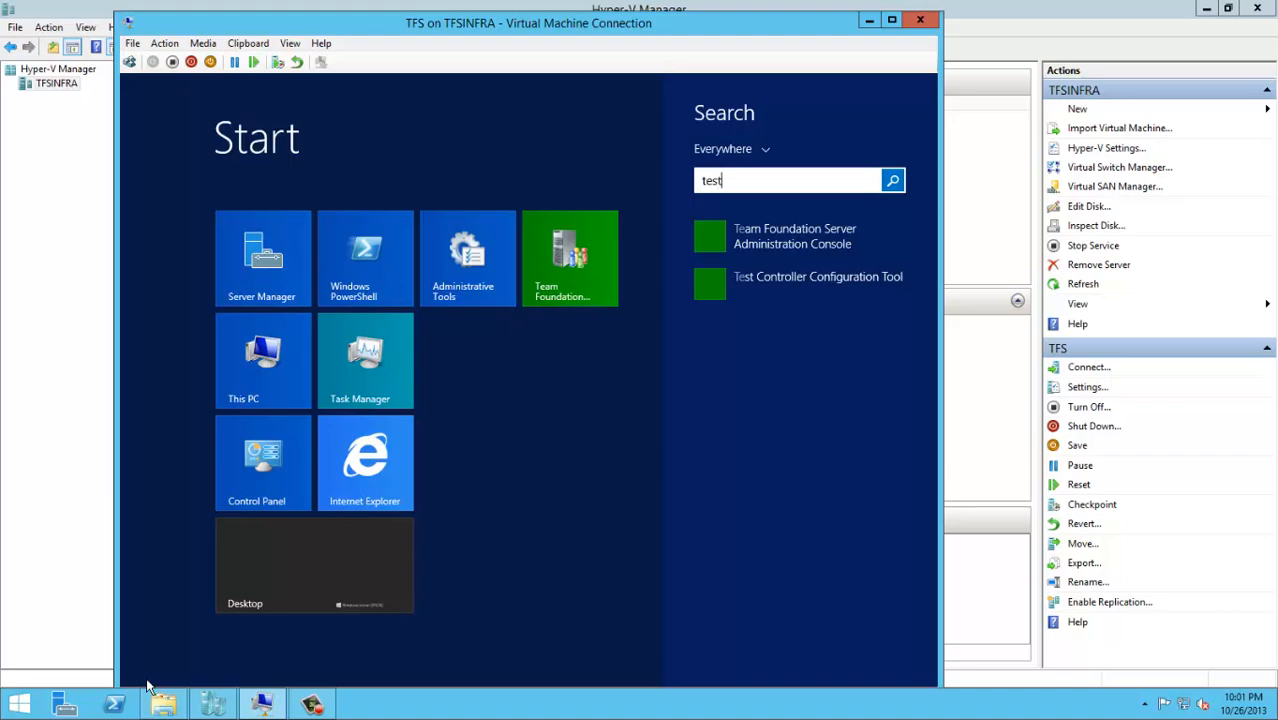
mouse_move(547, 538)
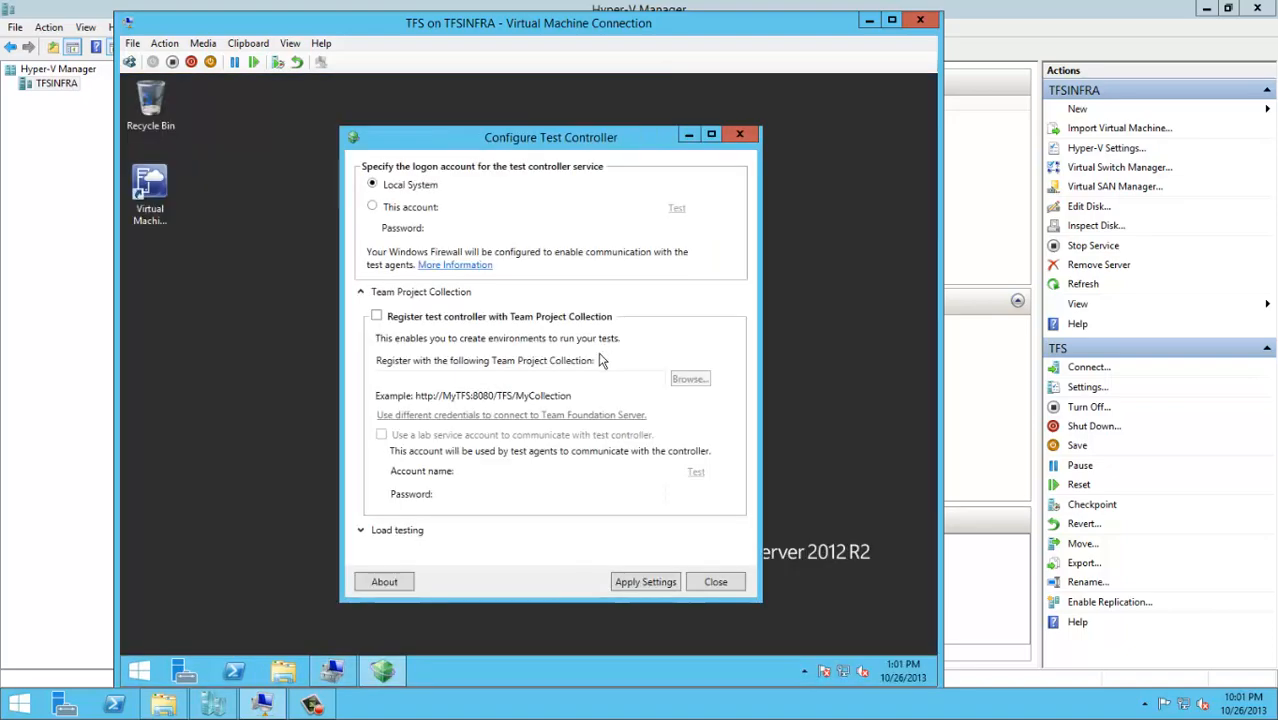
- Run the service as Dom\TFSTest with tested password and enable Team Project Collection registration
left_click(372, 206)
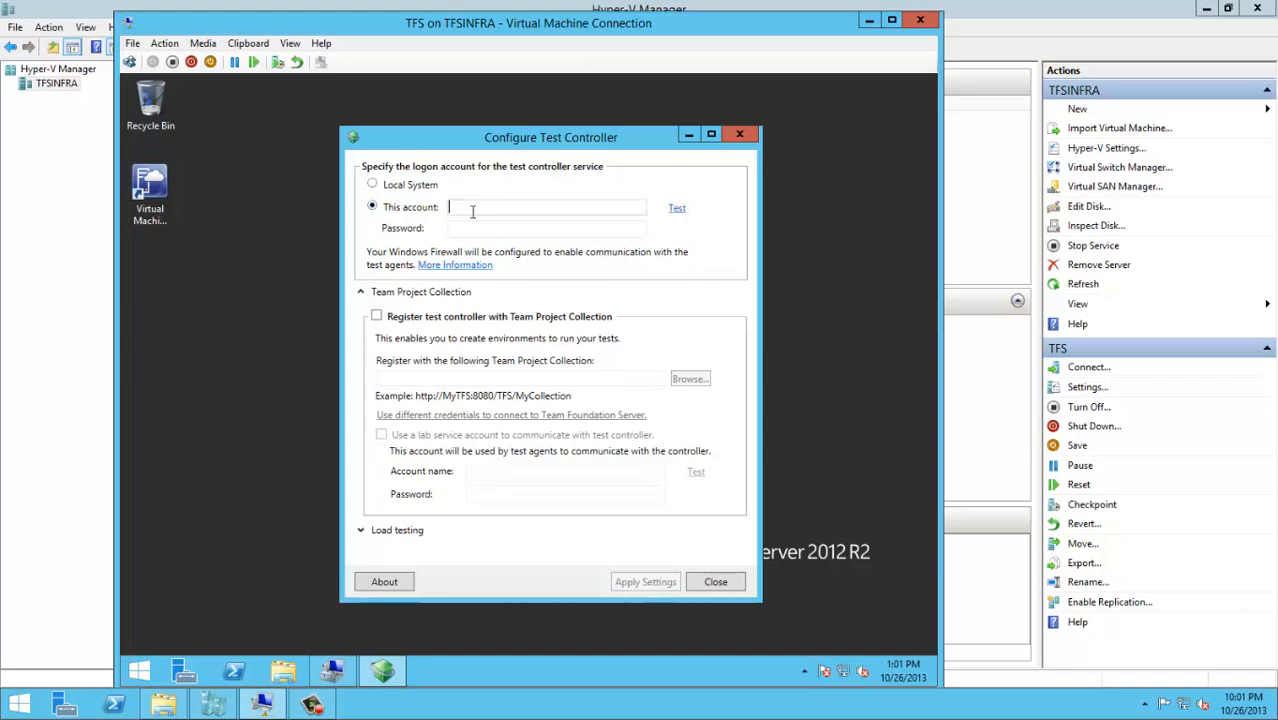
type("Dom")
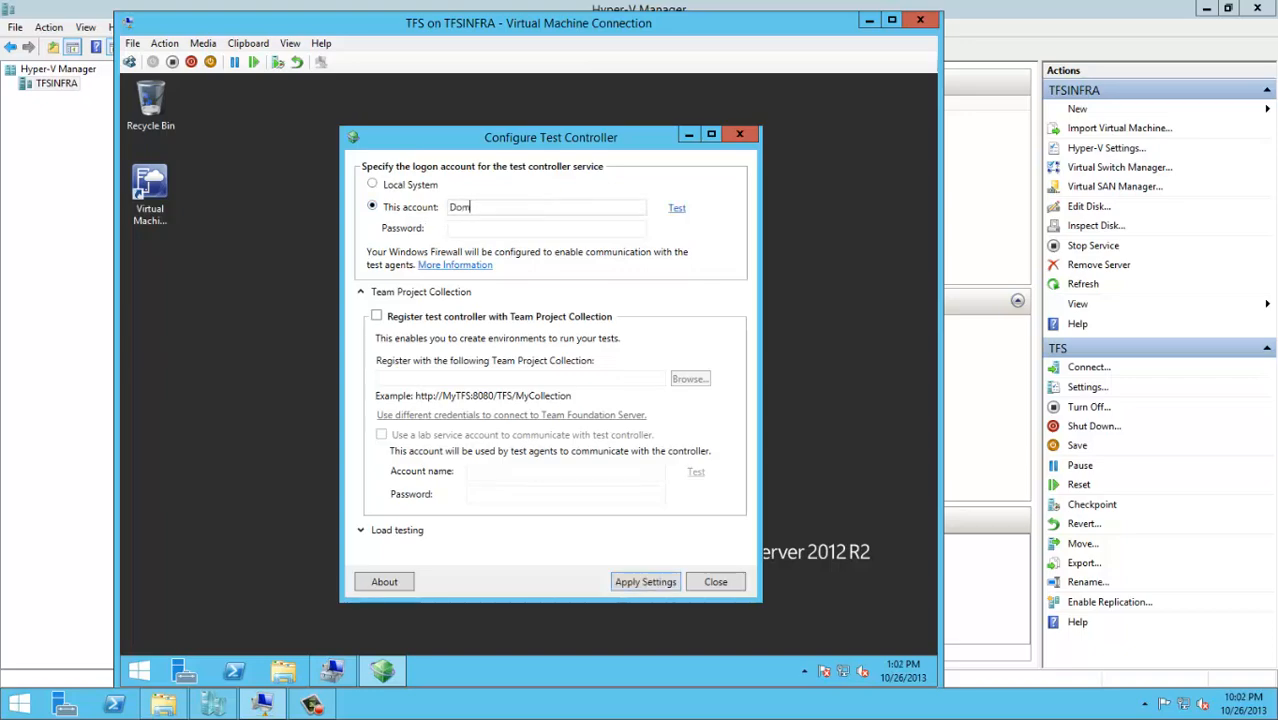
type("\\TFSTest")
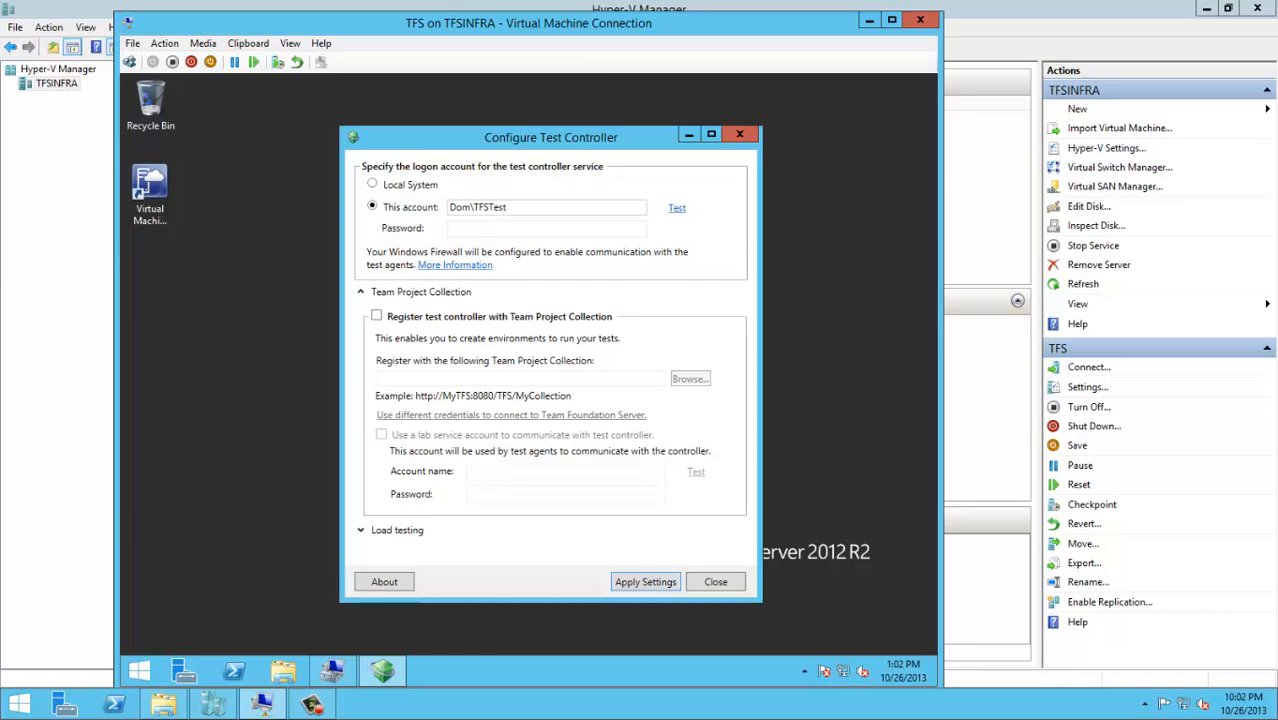
type("••")
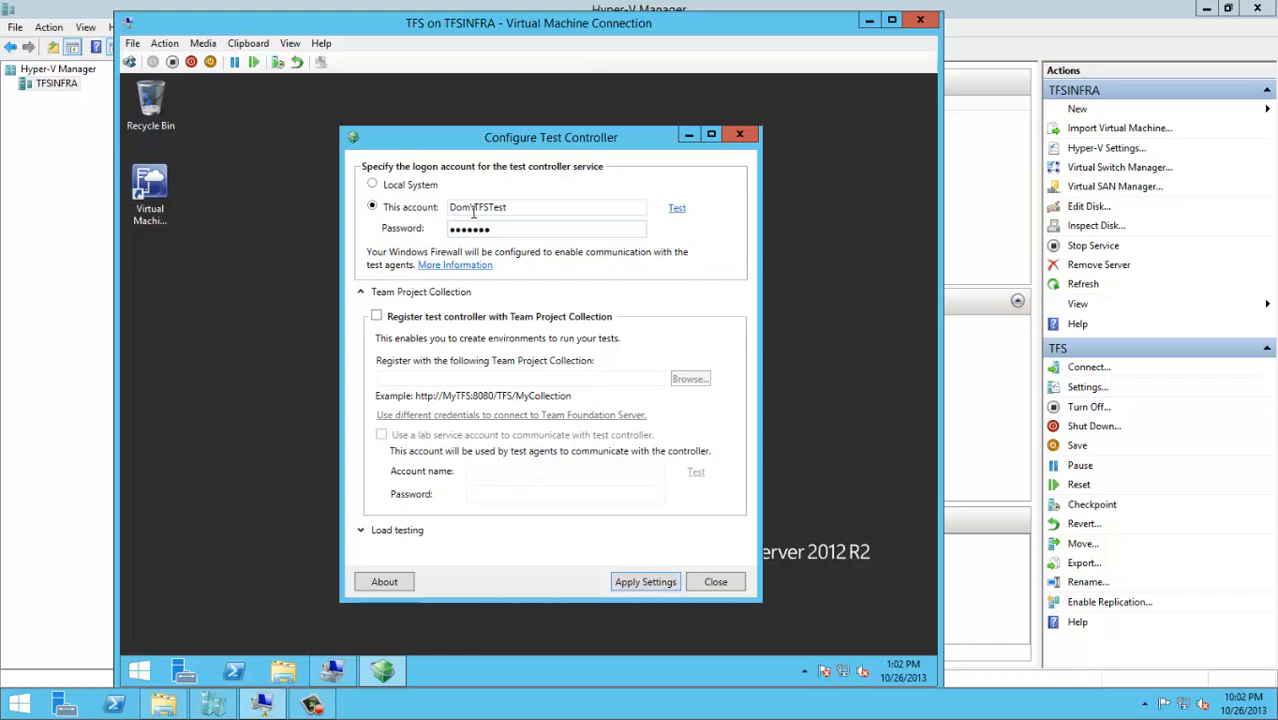
left_click(677, 207)
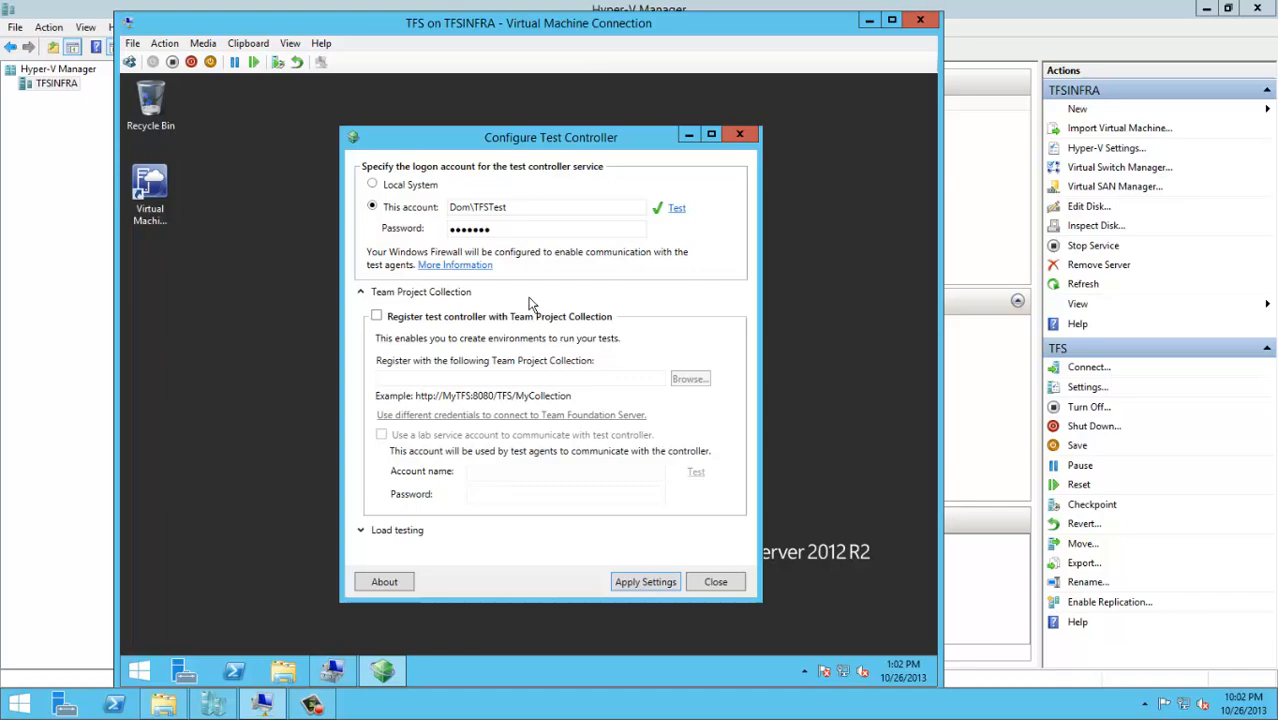
left_click(377, 316)
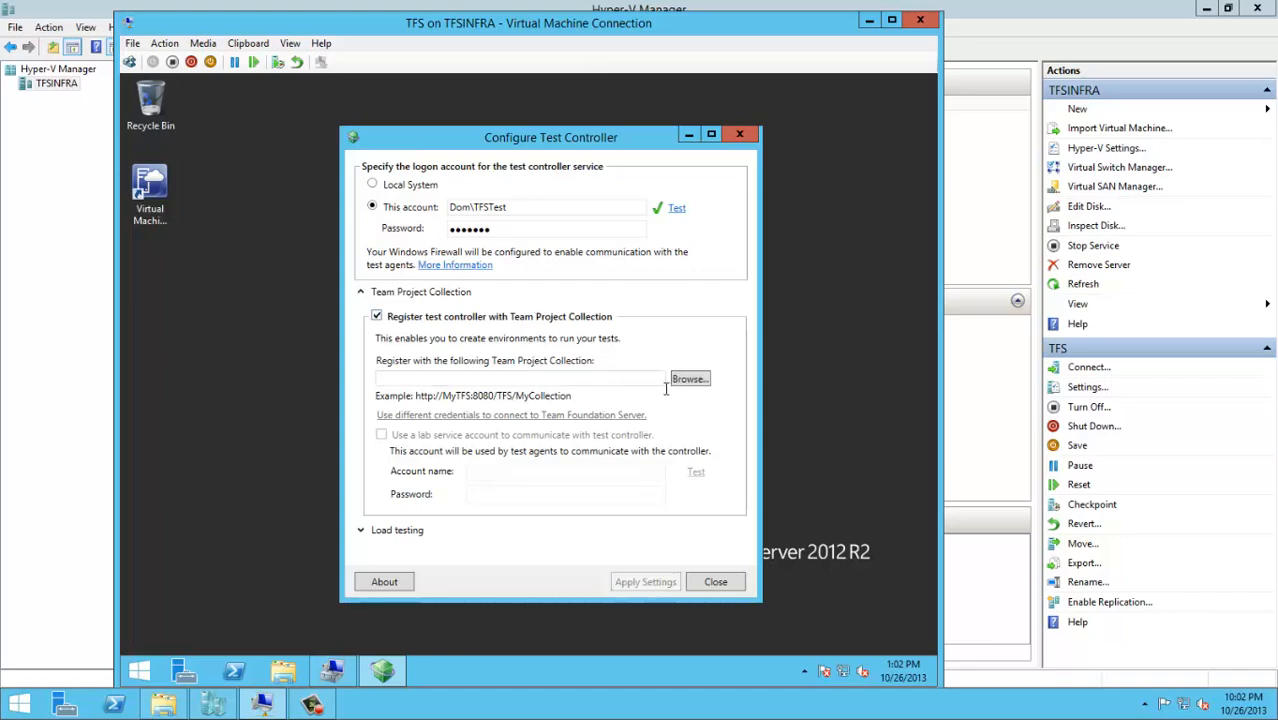
- Register with DefaultCollection on server tfs and let agents use a lab service account
left_click(688, 378)
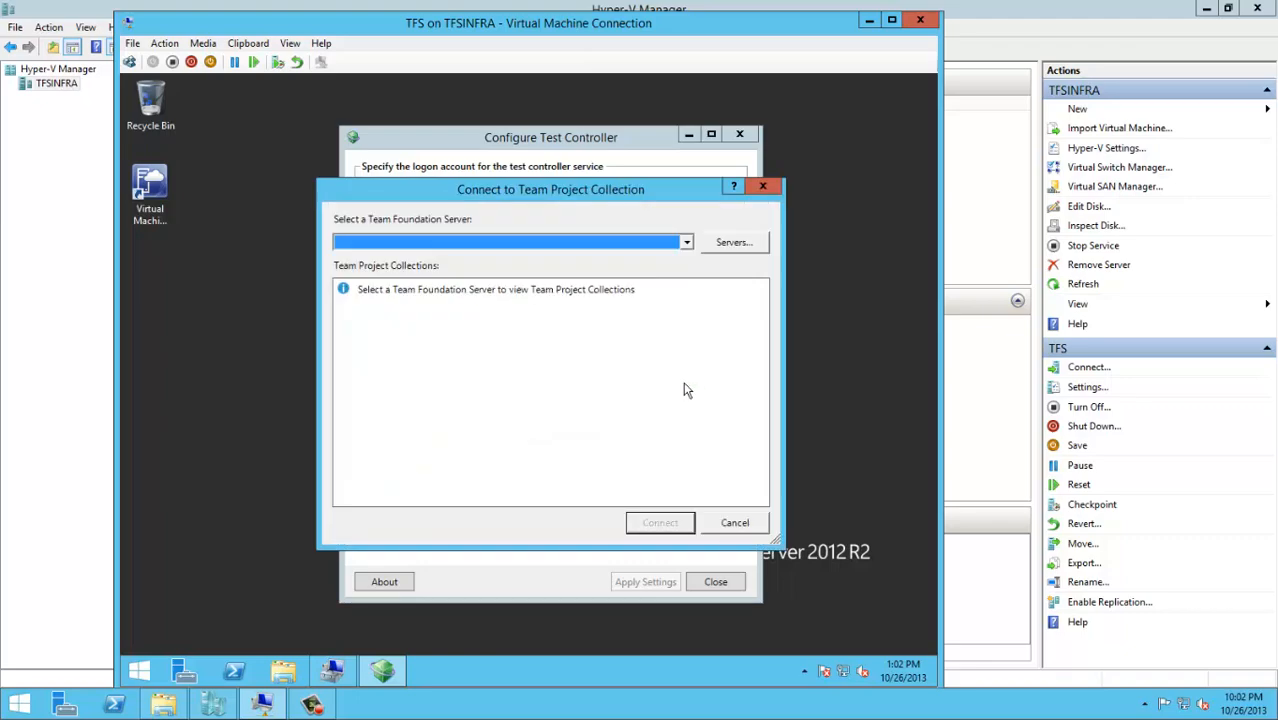
type("tfs")
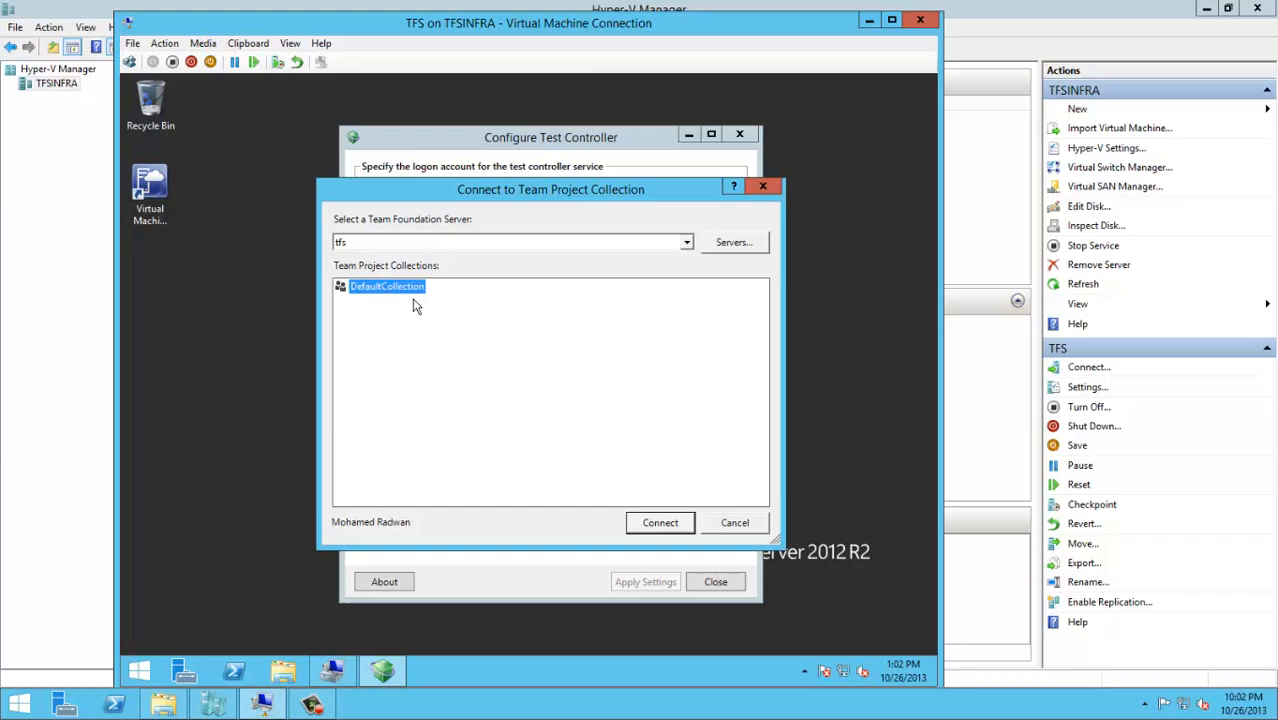
left_click(660, 522)
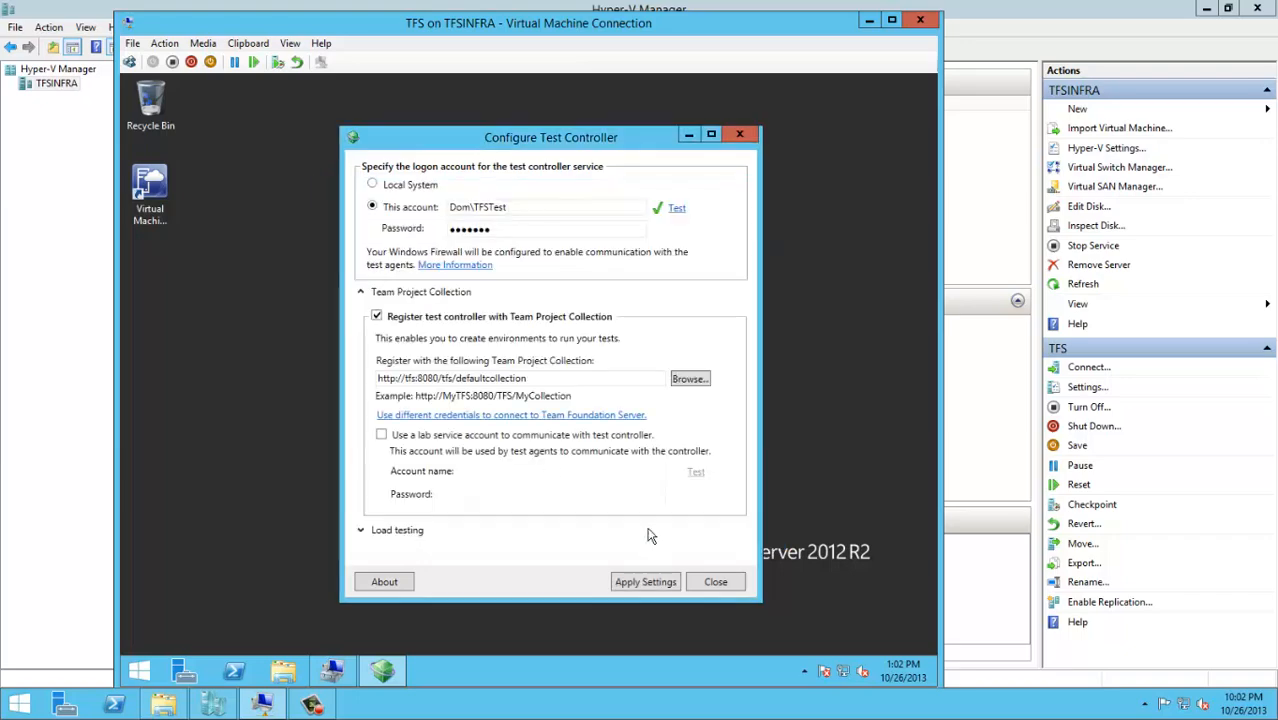
left_click(381, 434)
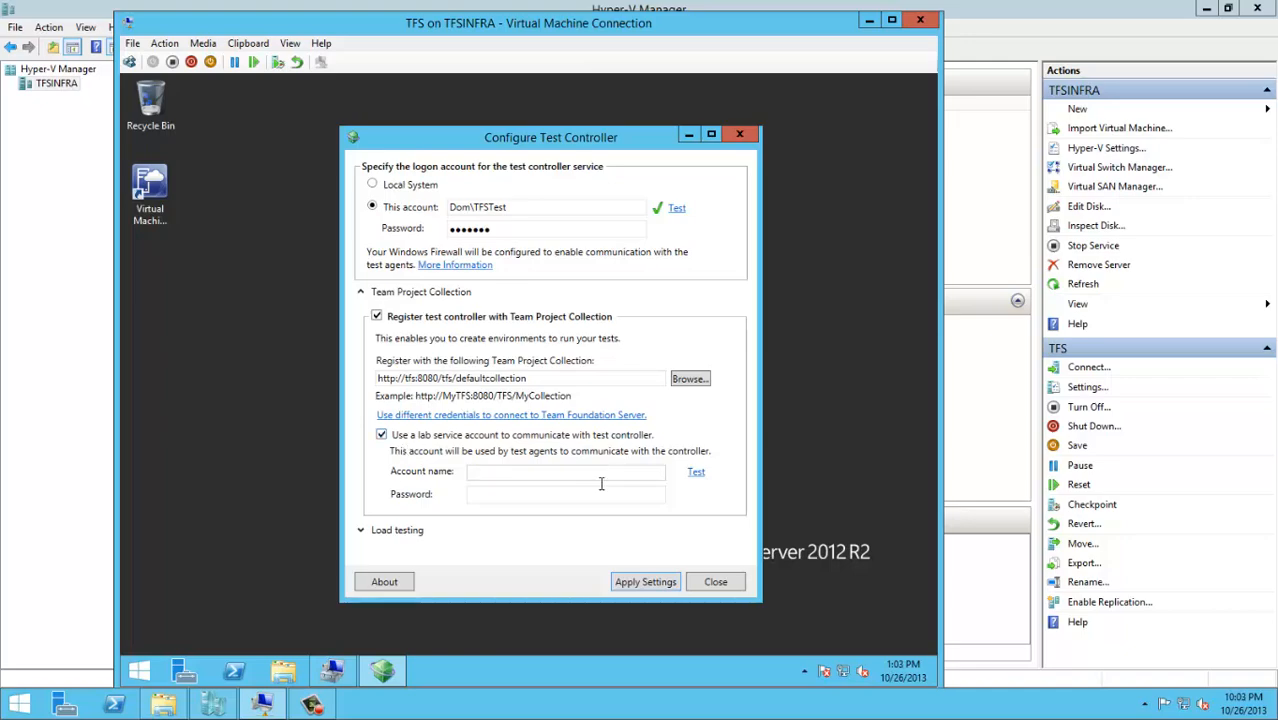
- Enter Dom\TFSLab with its password as the lab service account and test it successfully
type("Dom\\")
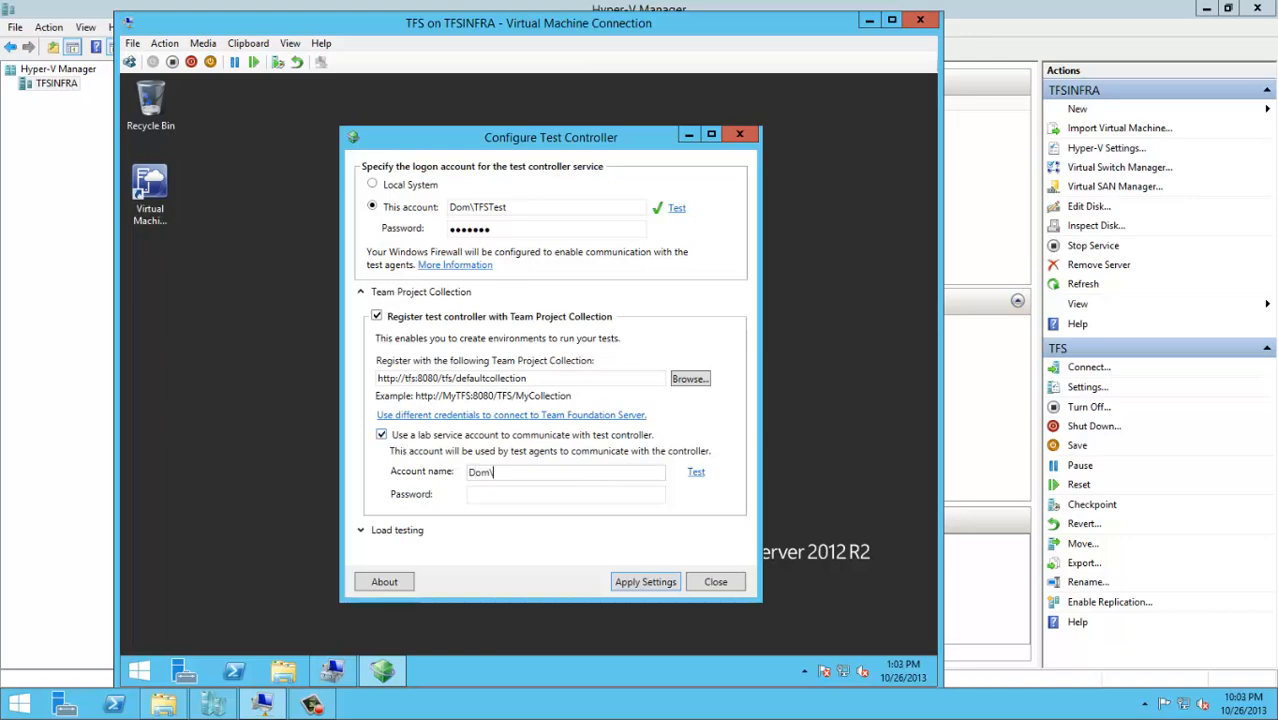
type("TFSLab")
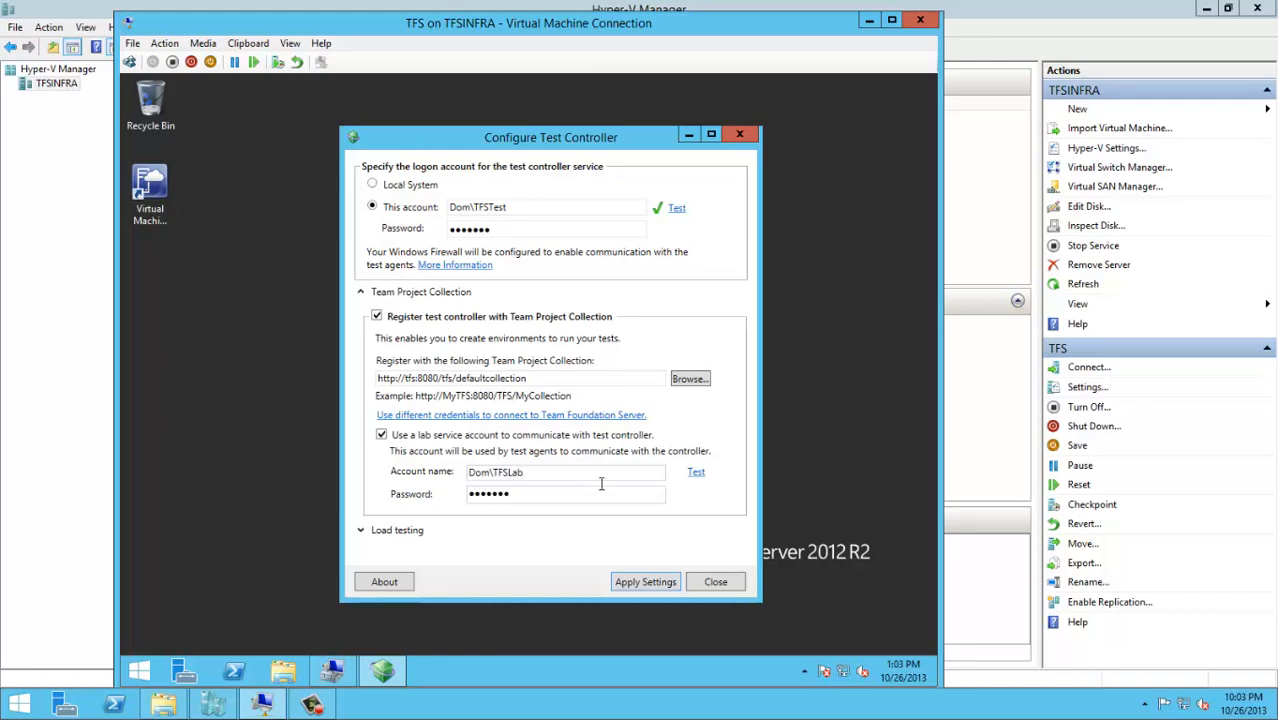
left_click(696, 471)
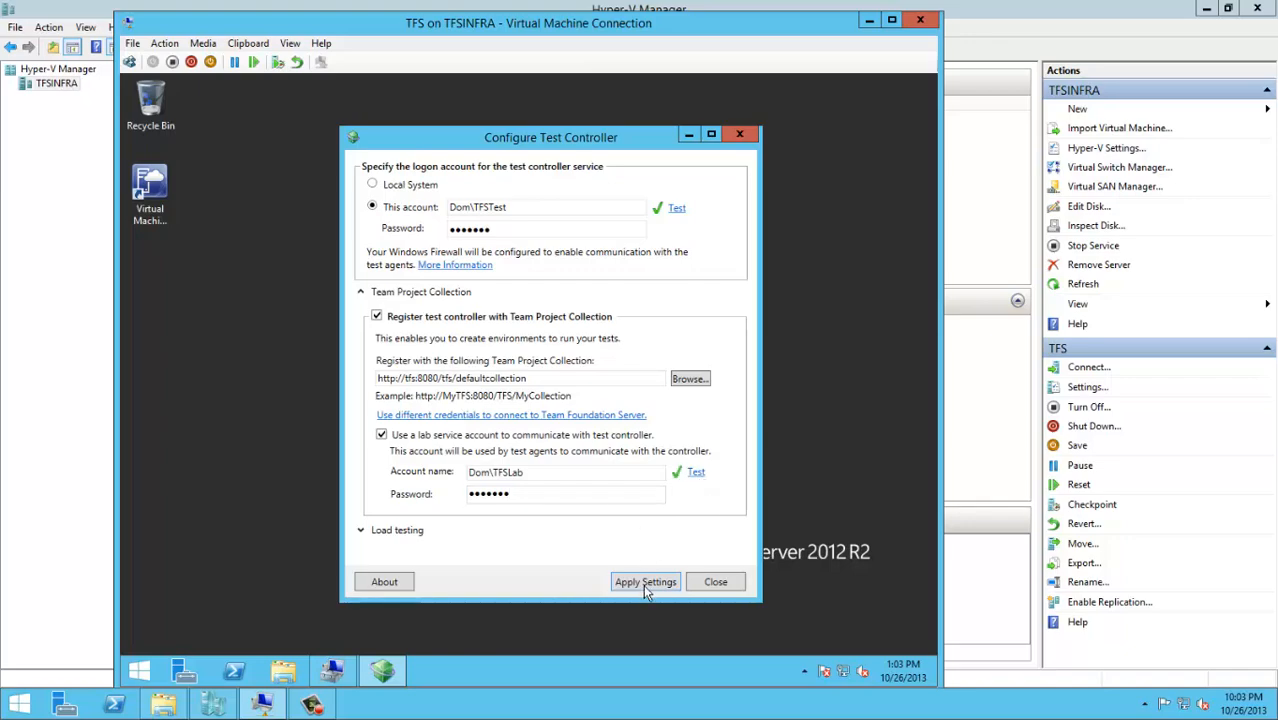
- Apply the controller settings, dismiss the success summary and close the tool
left_click(645, 581)
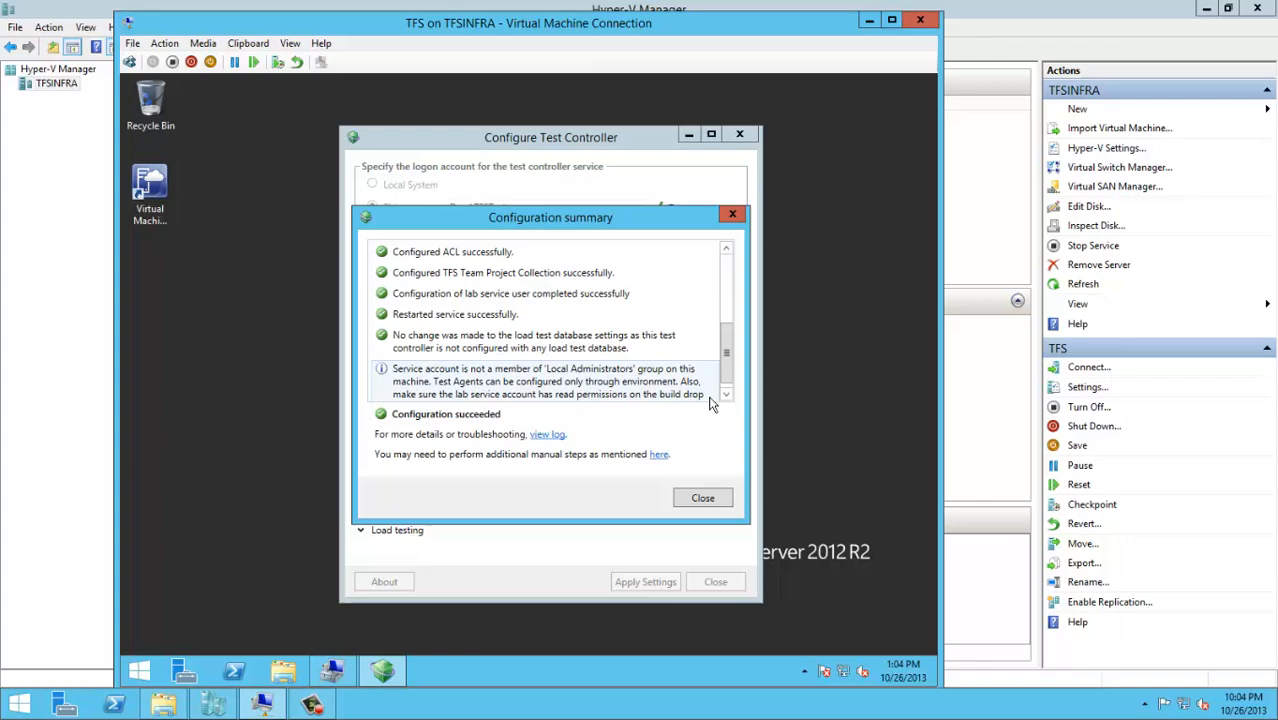
mouse_move(714, 413)
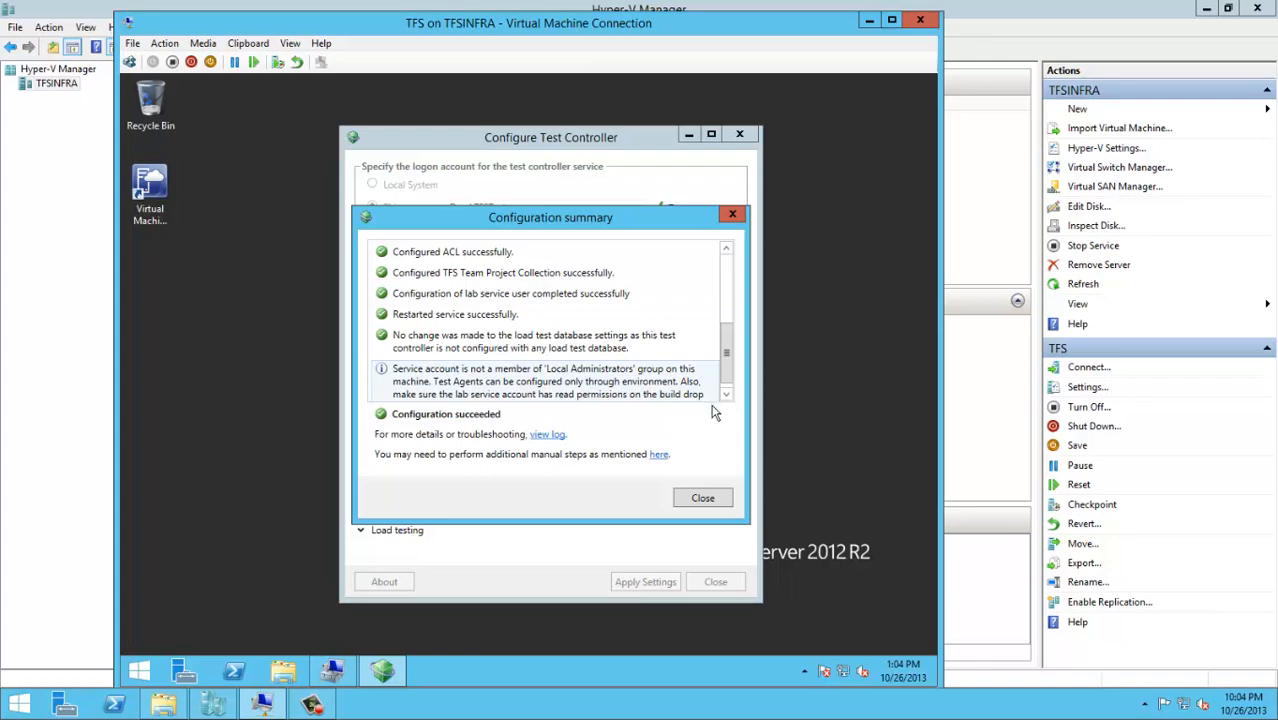
left_click(702, 497)
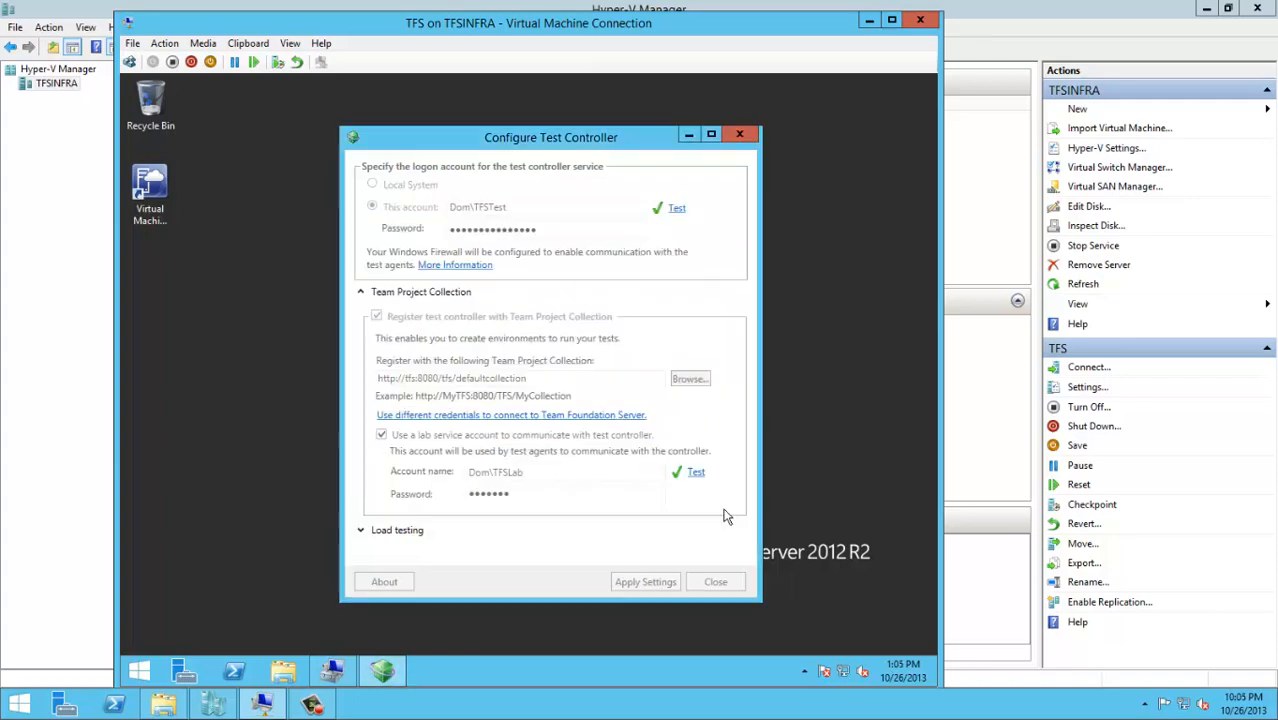
left_click(715, 581)
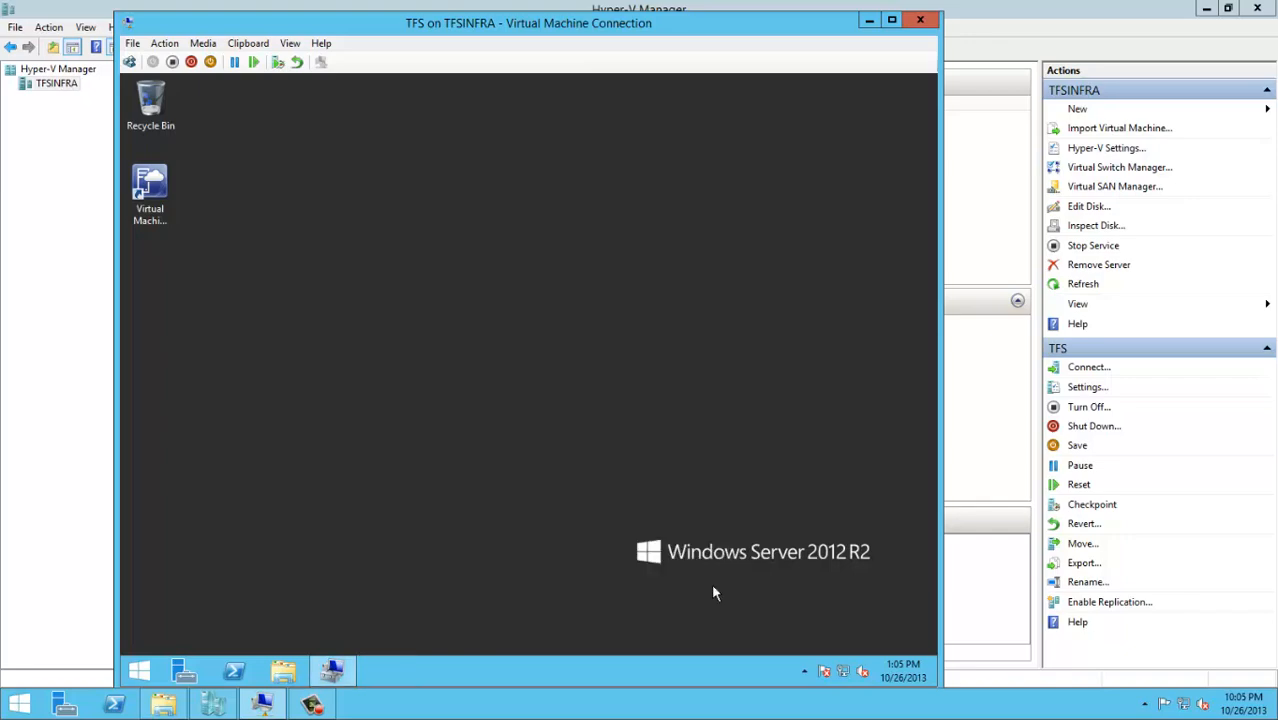
- Refresh local Groups to reveal TeamTestAgentService and TeamTestControllerUsers and select them
left_click(332, 670)
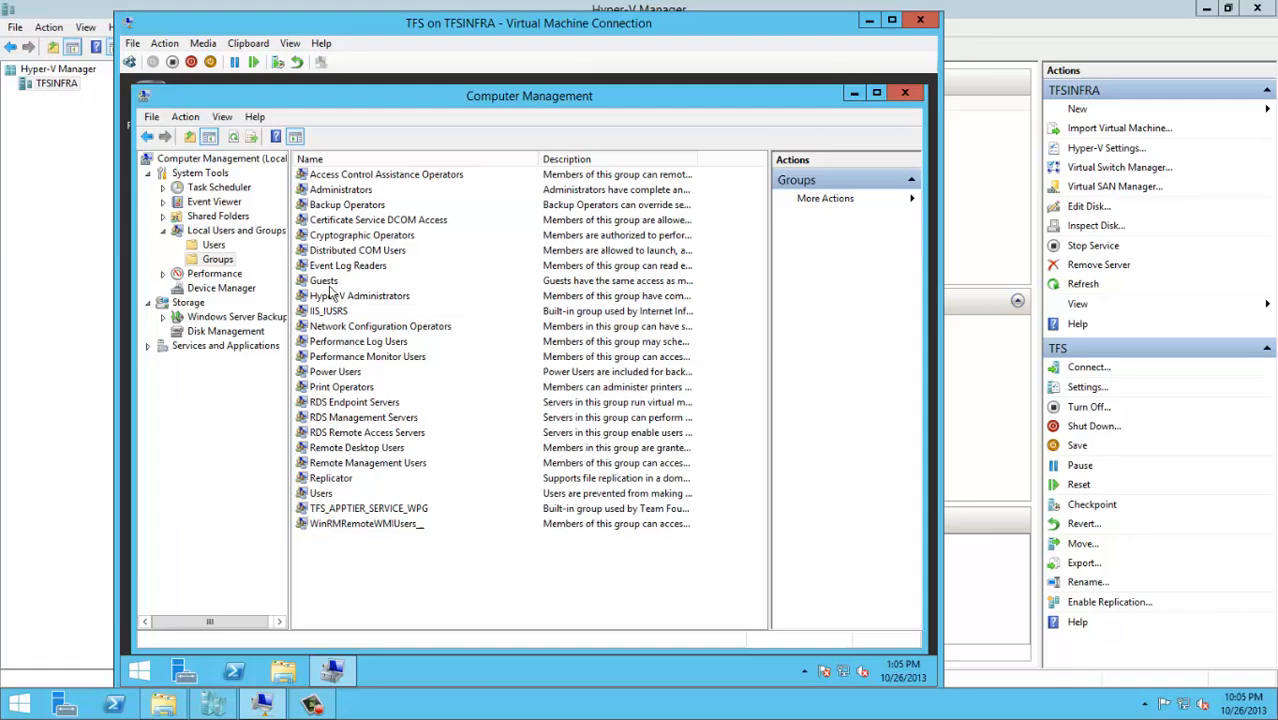
right_click(217, 259)
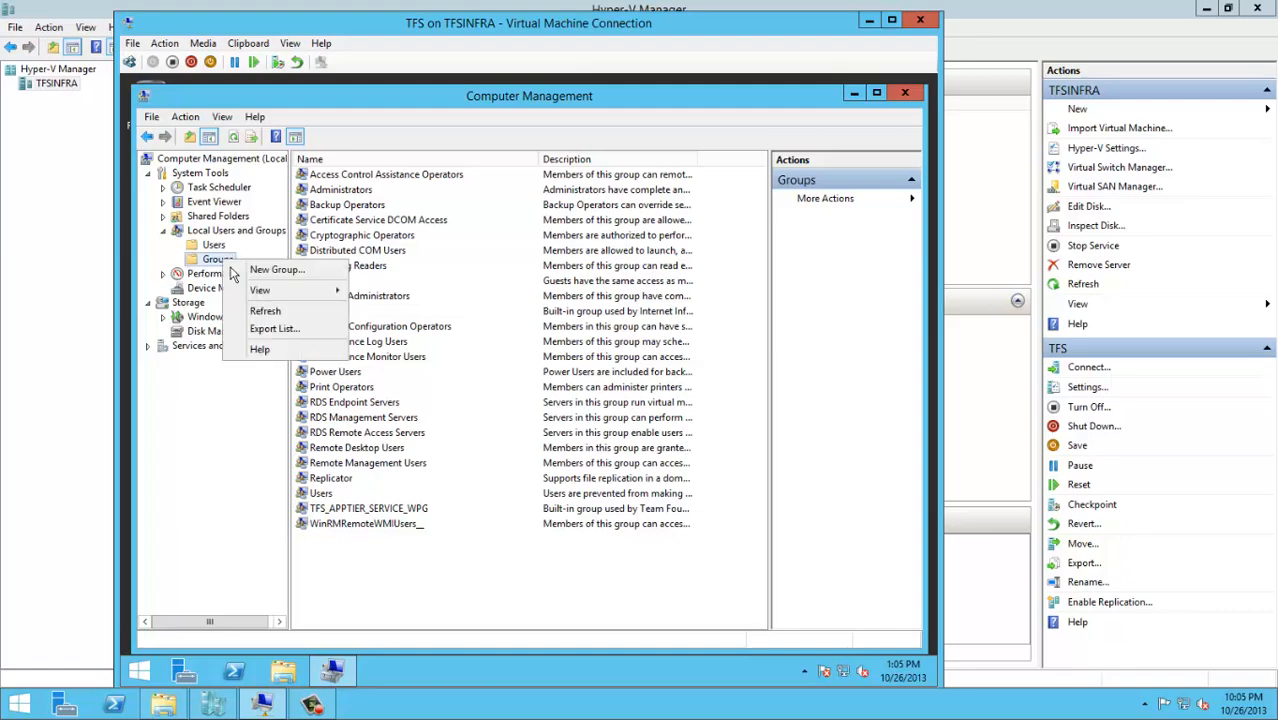
left_click(265, 310)
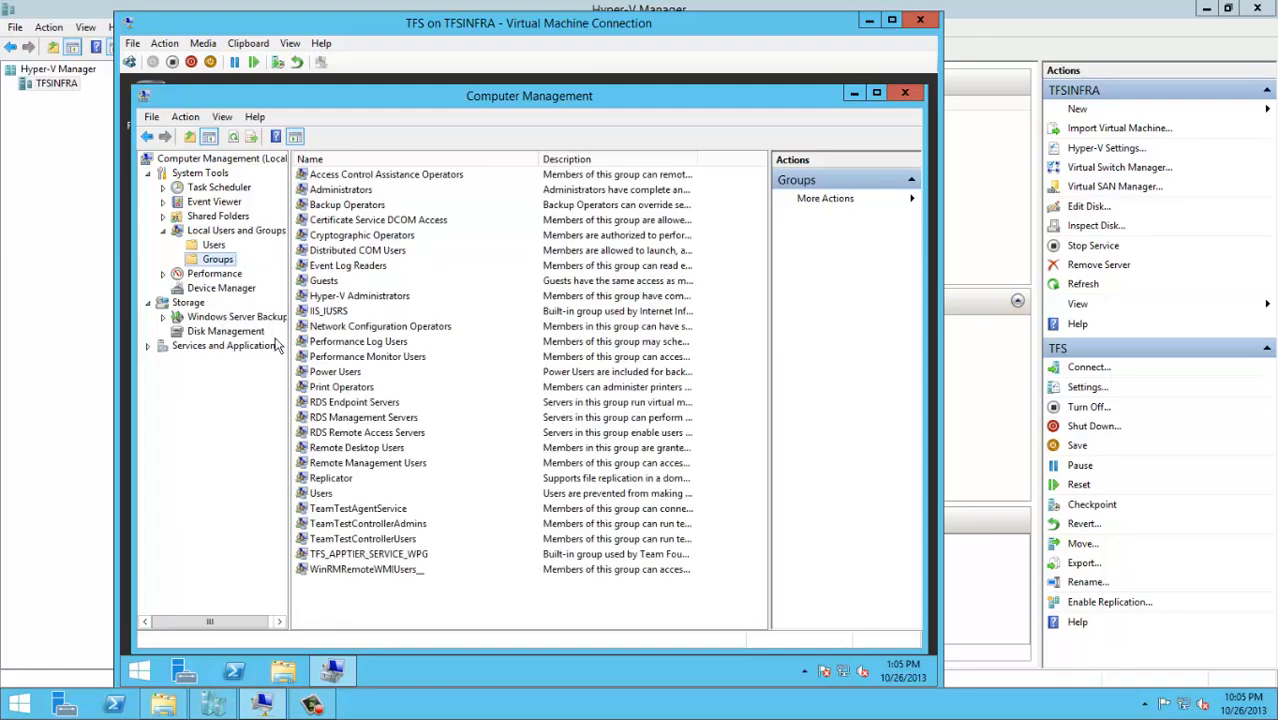
left_click(357, 508)
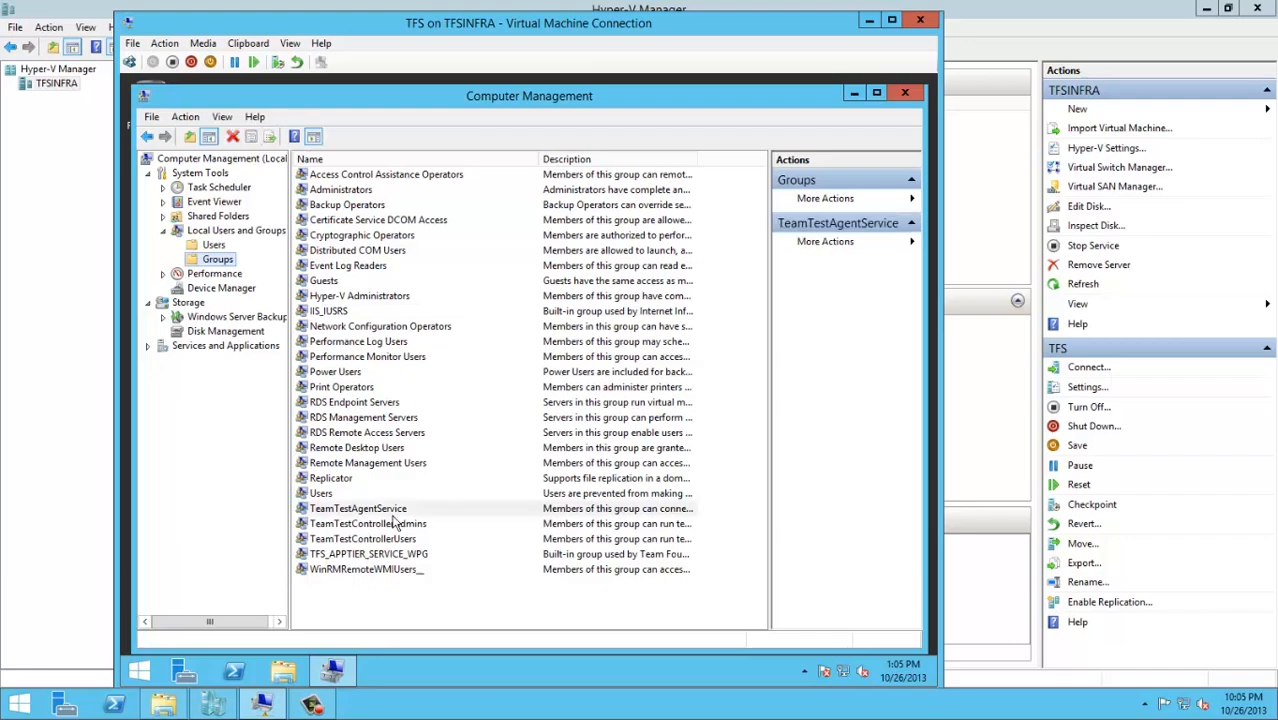
left_click(362, 539)
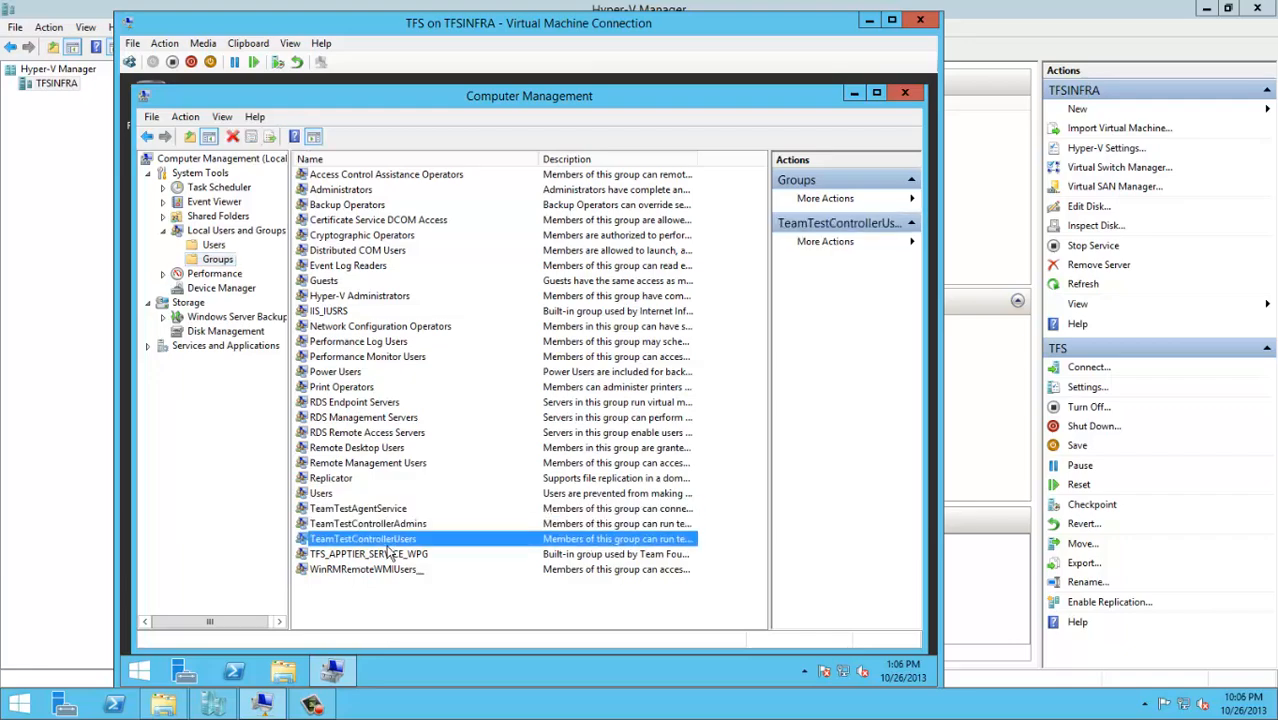
double_click(357, 508)
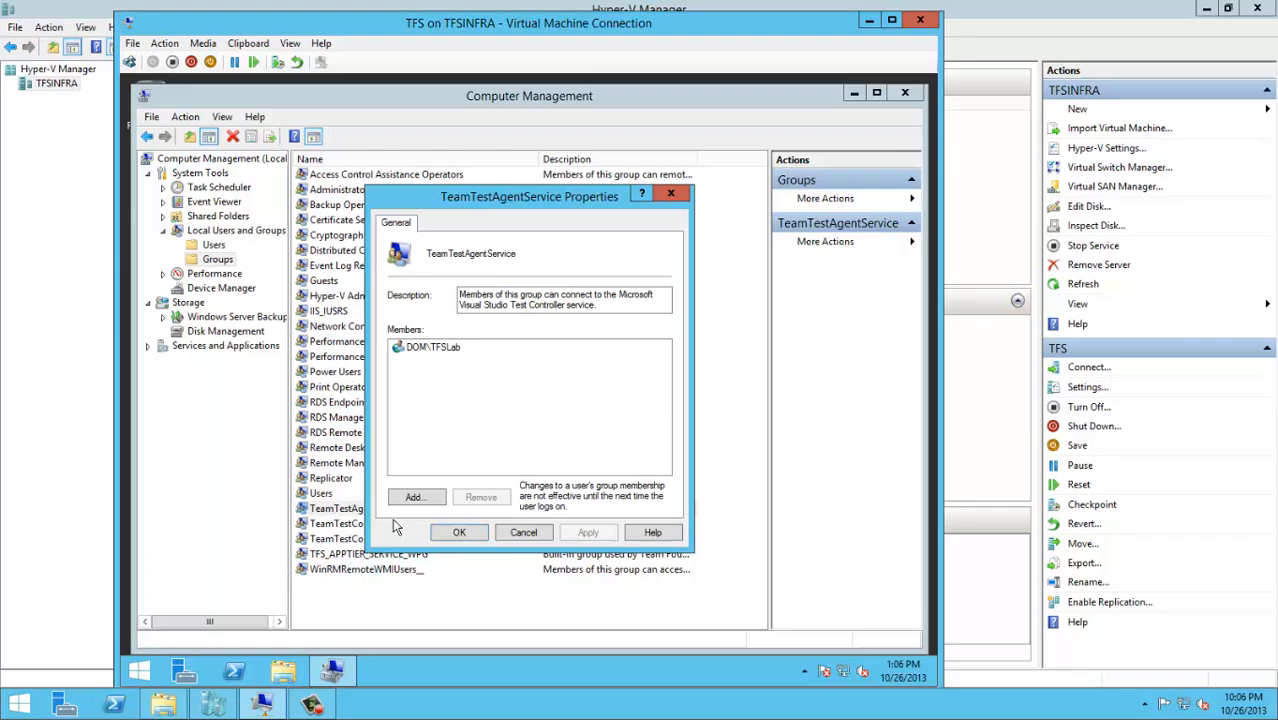
left_click(414, 497)
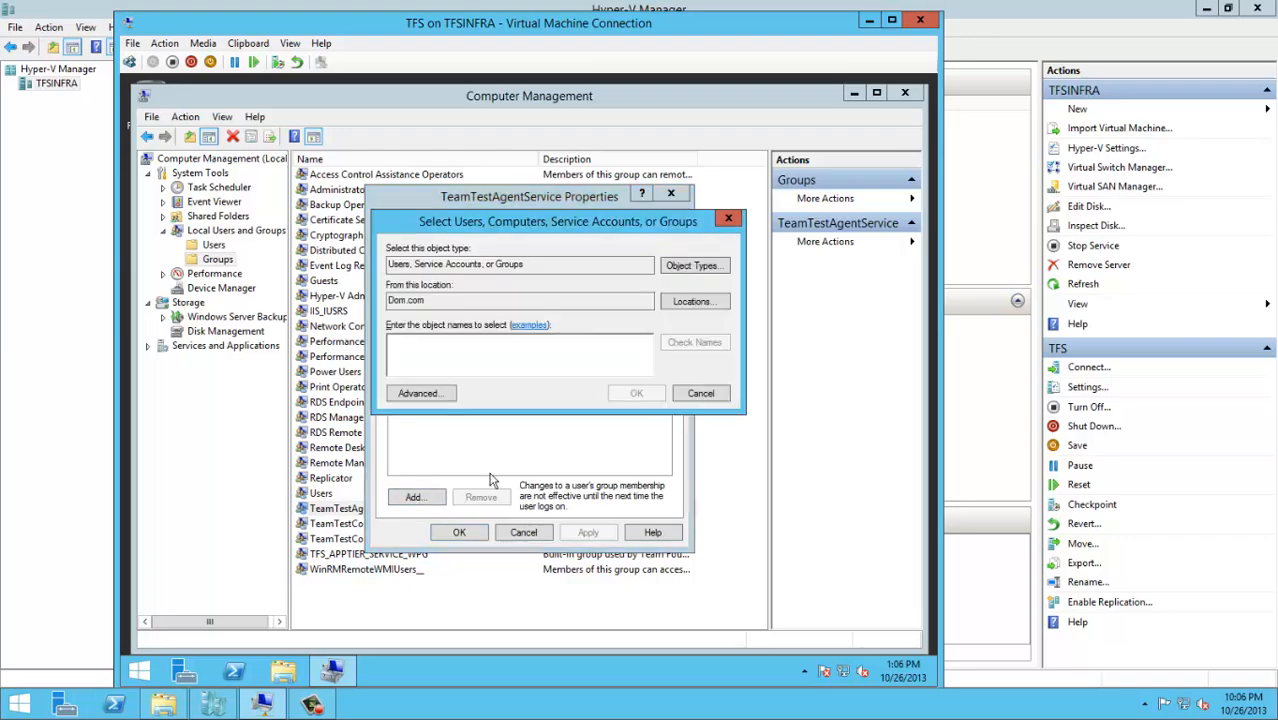
left_click(636, 392)
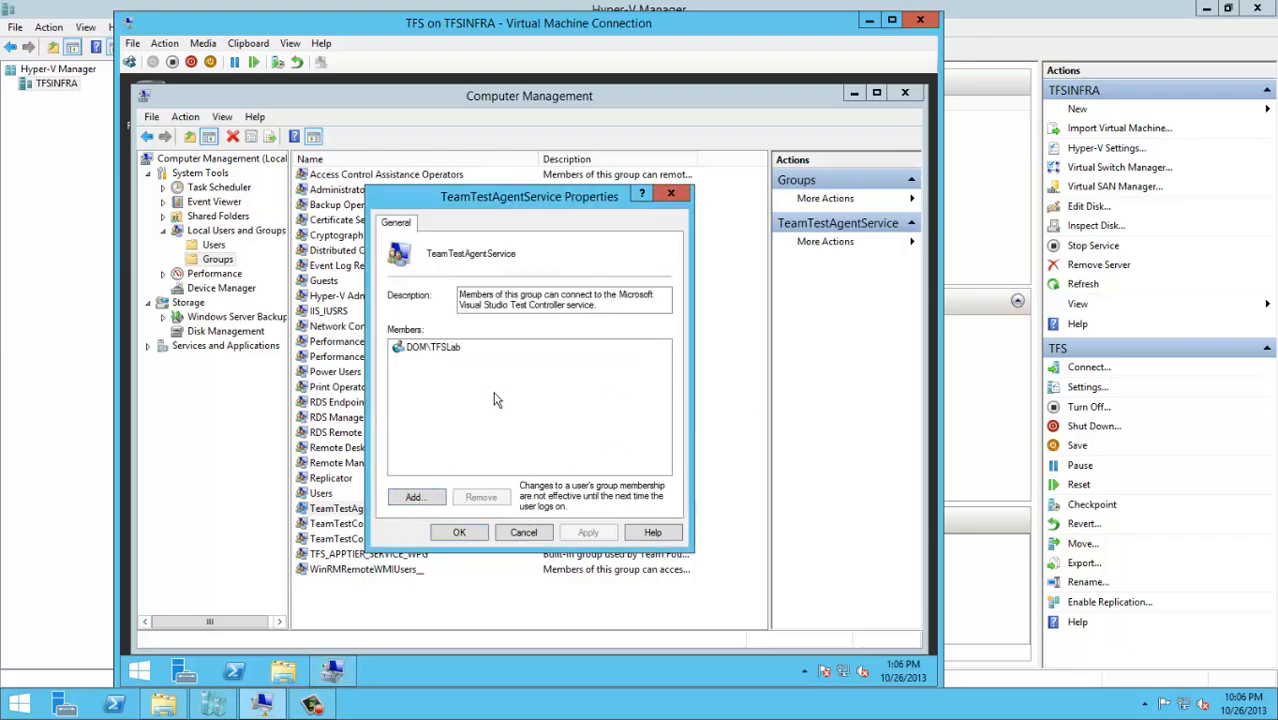
left_click(459, 532)
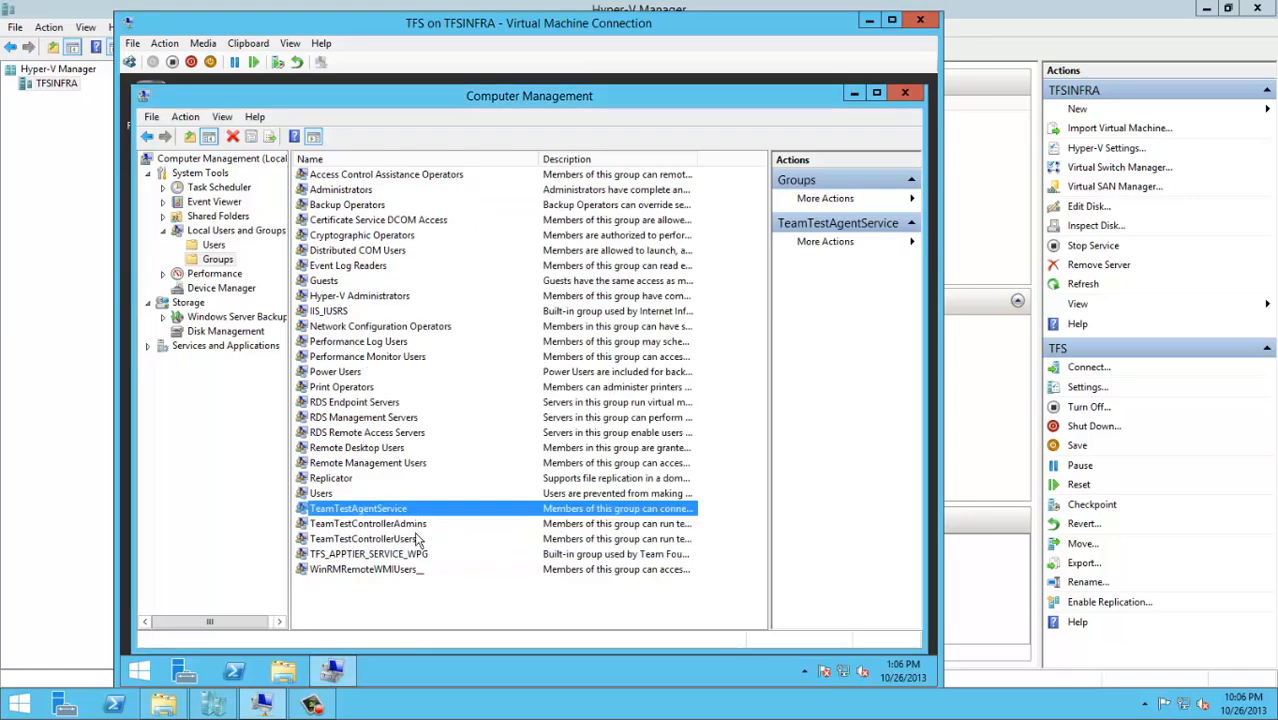
double_click(367, 523)
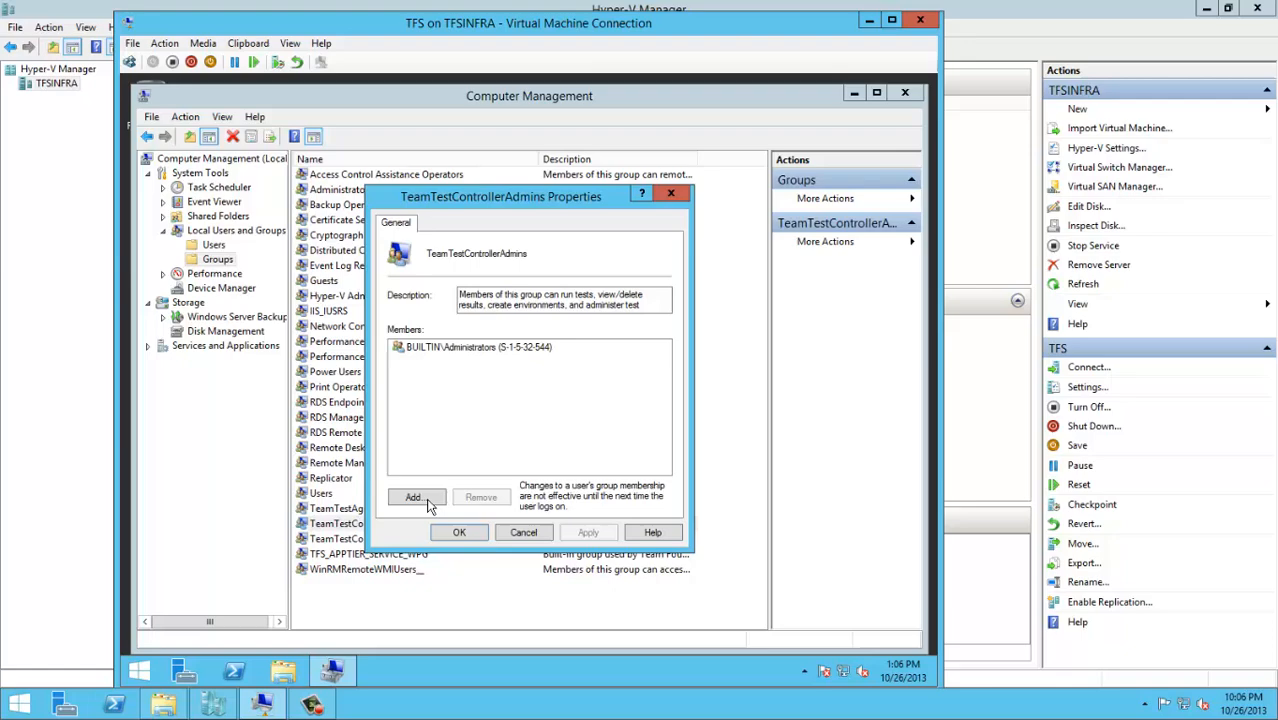
left_click(413, 497)
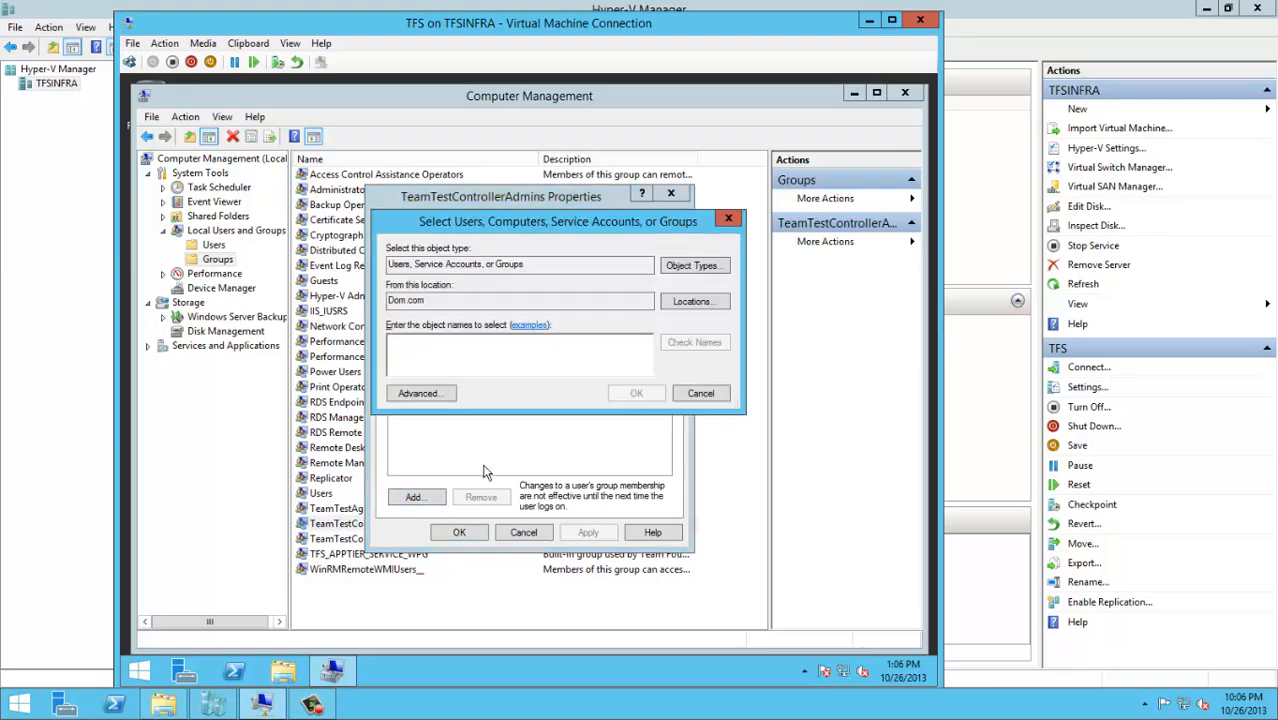
type("mradwal")
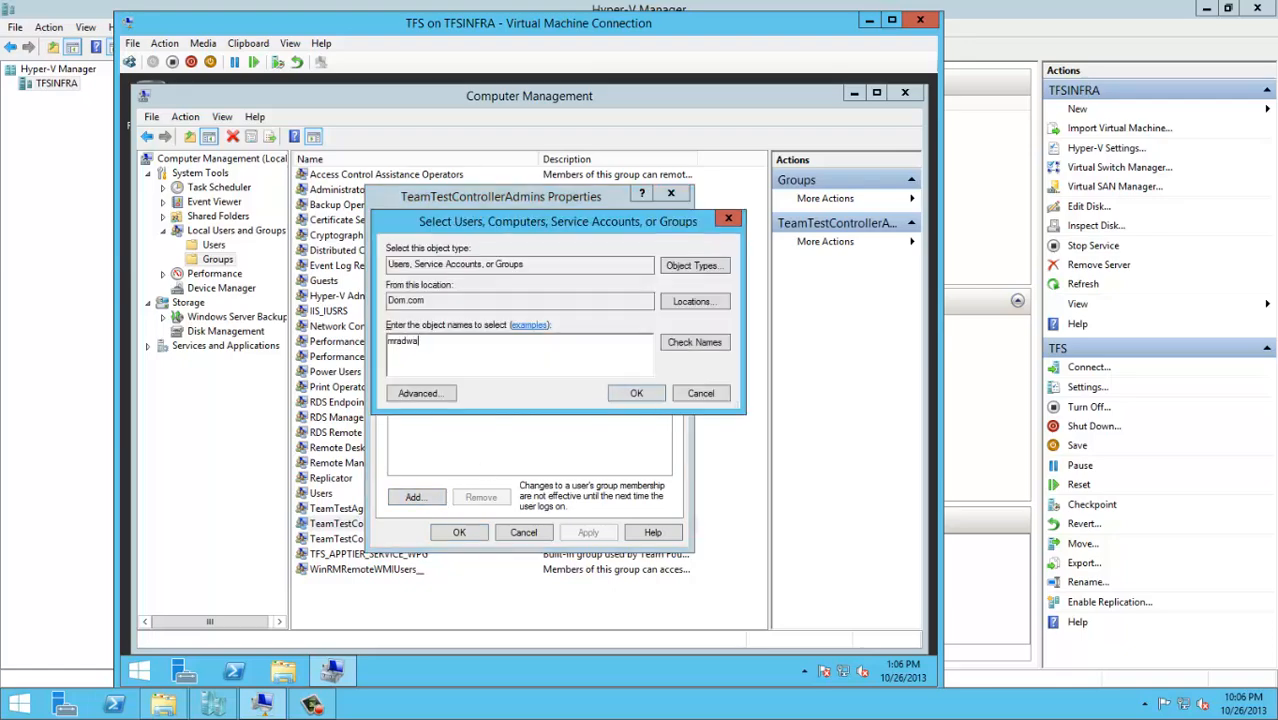
left_click(636, 392)
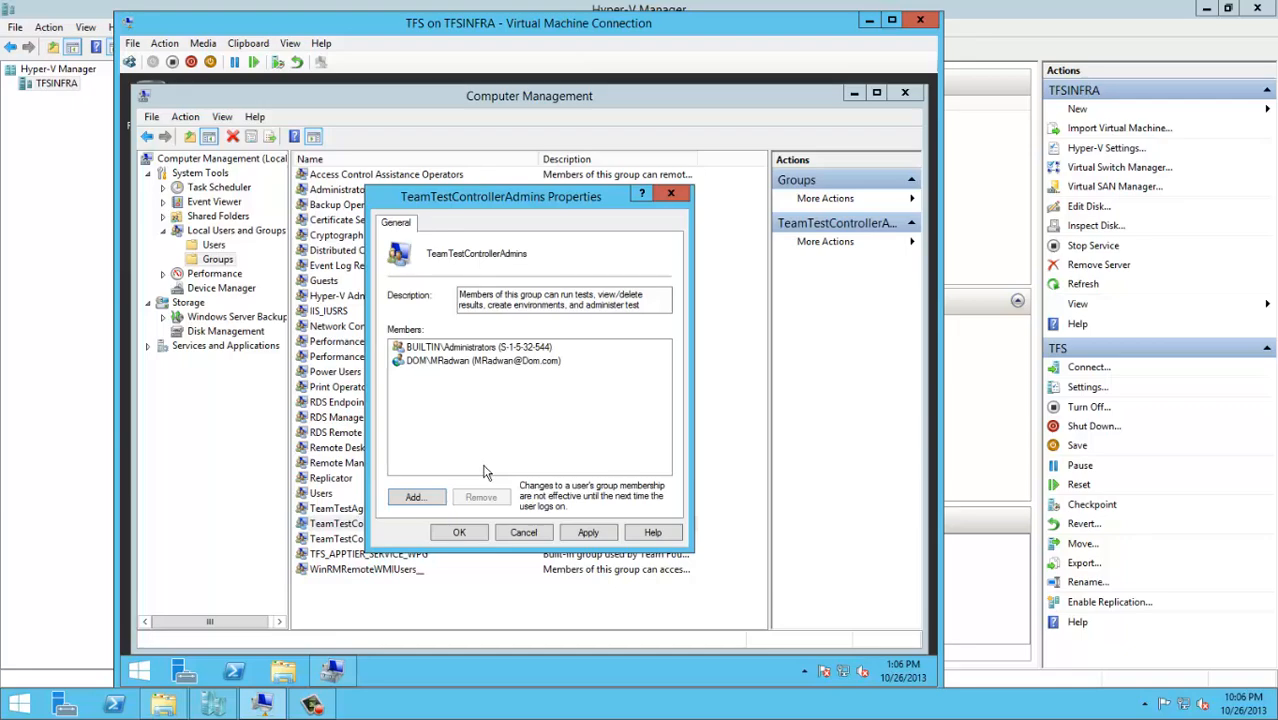
- Add the TFSLab and TFSService accounts and save the group membership changes
left_click(414, 497)
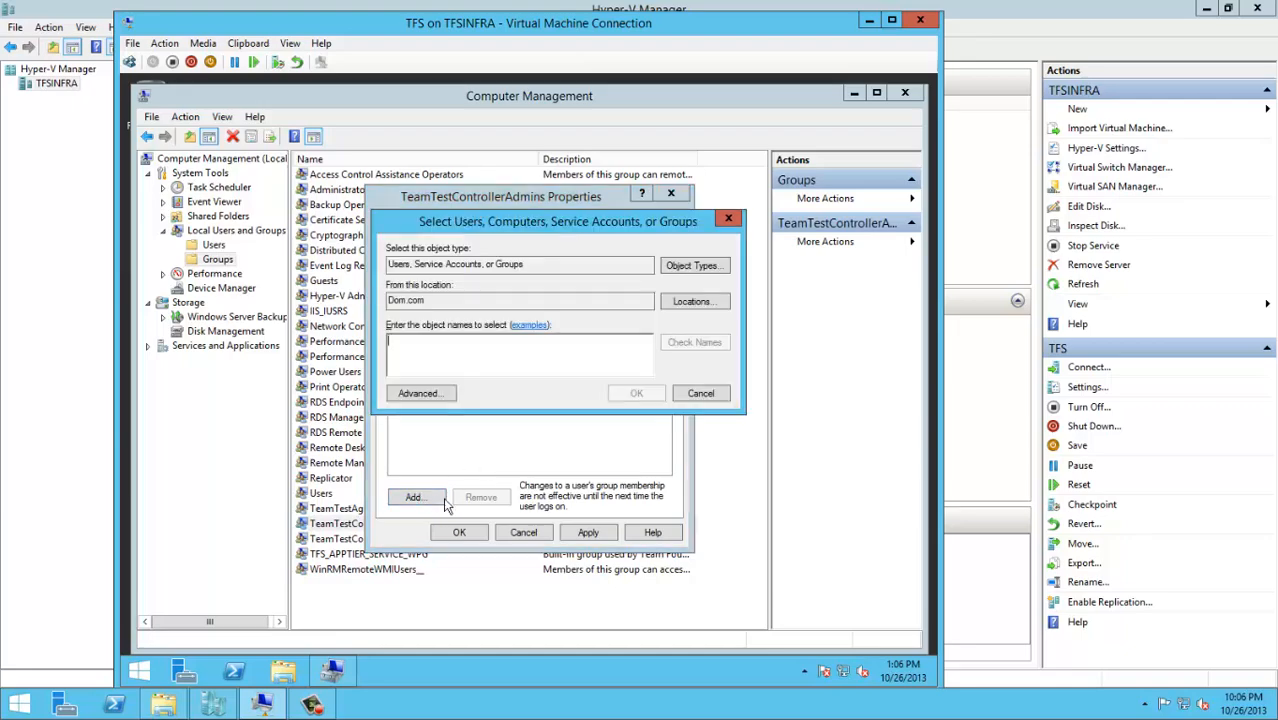
type("TFSS")
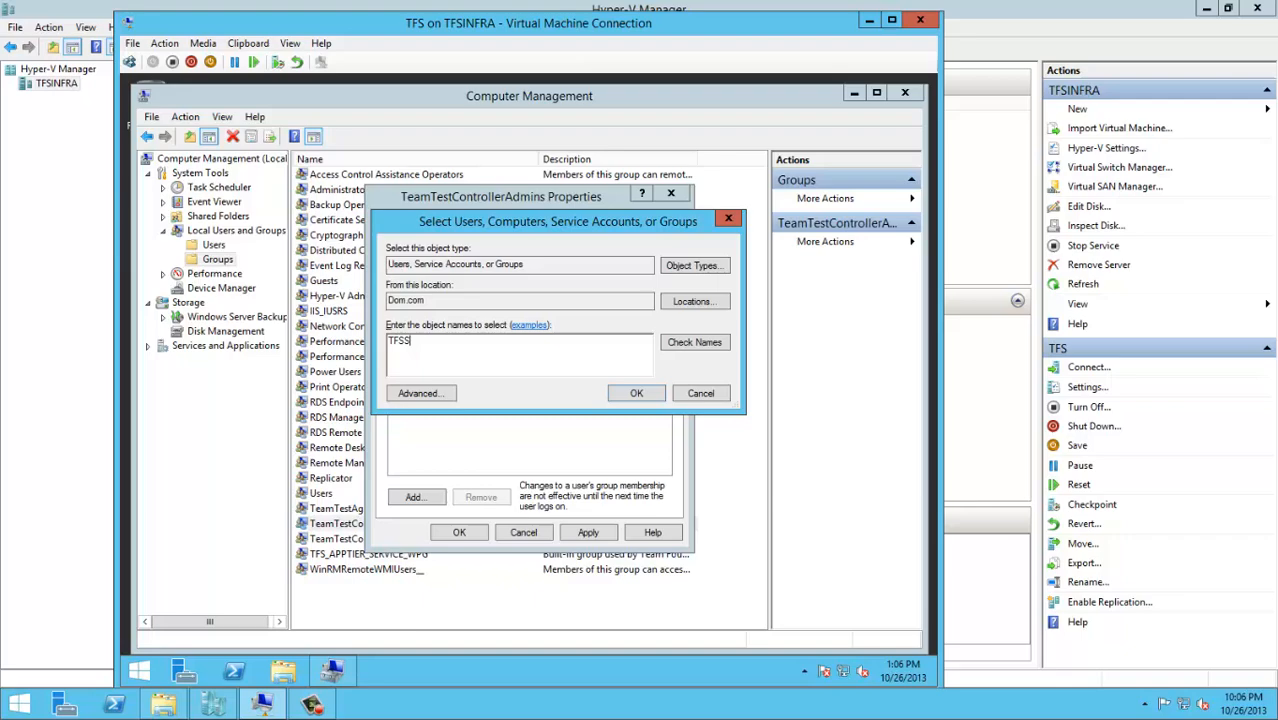
key("BackSpace")
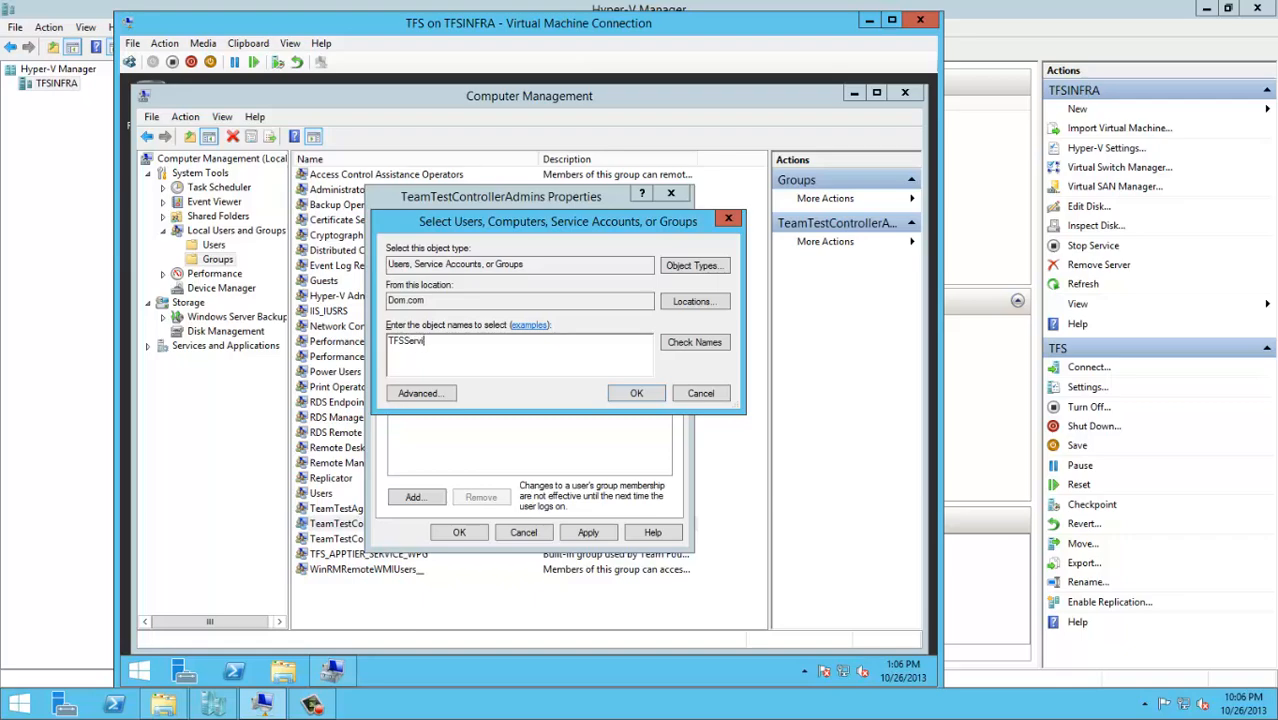
left_click(636, 392)
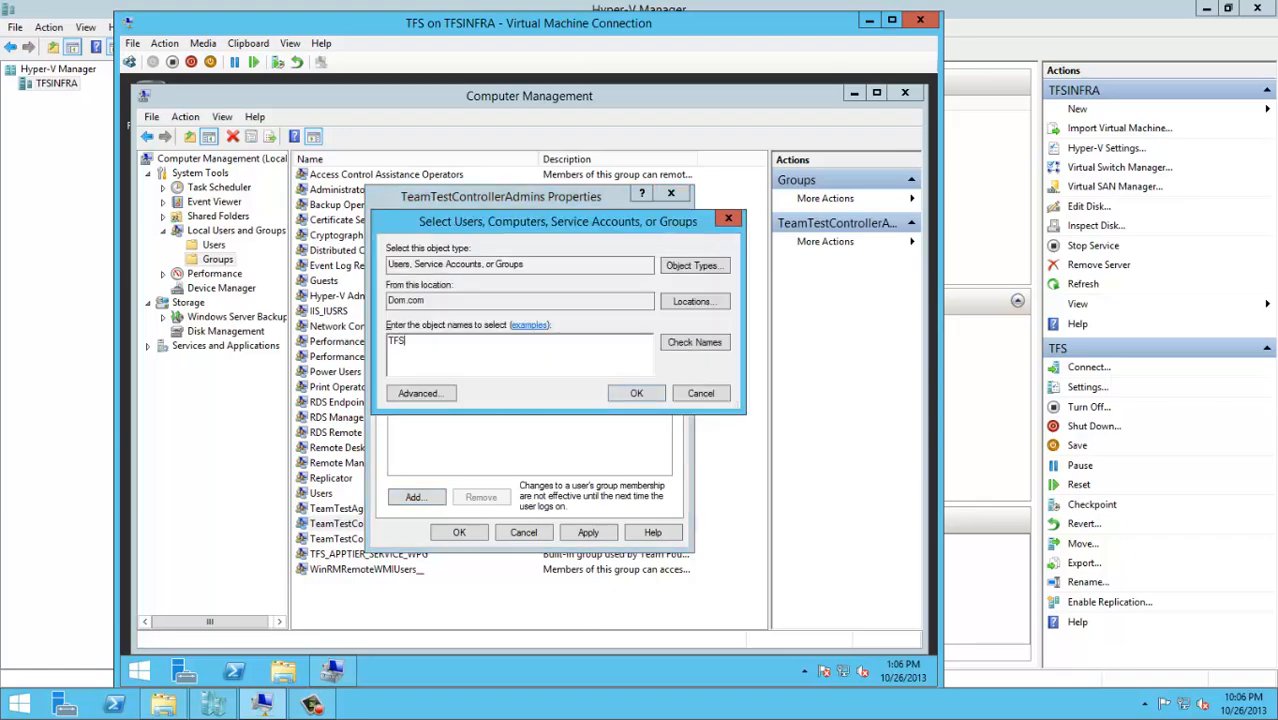
left_click(636, 392)
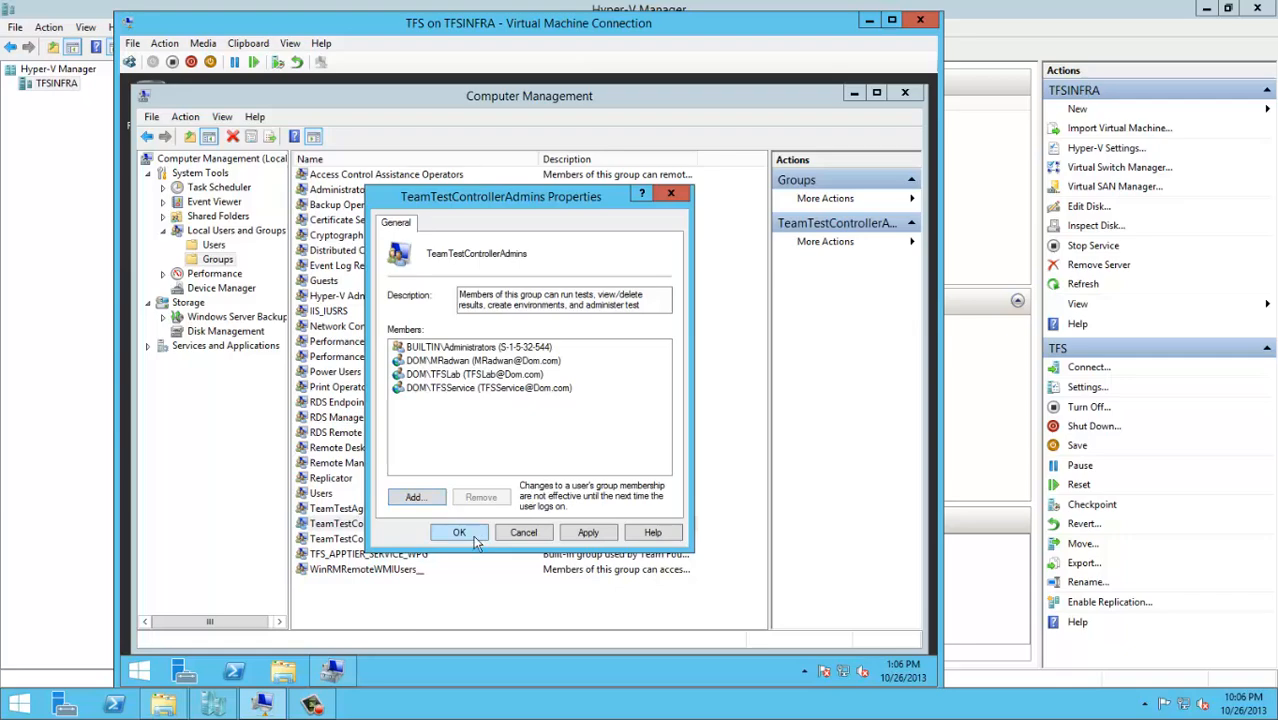
left_click(459, 532)
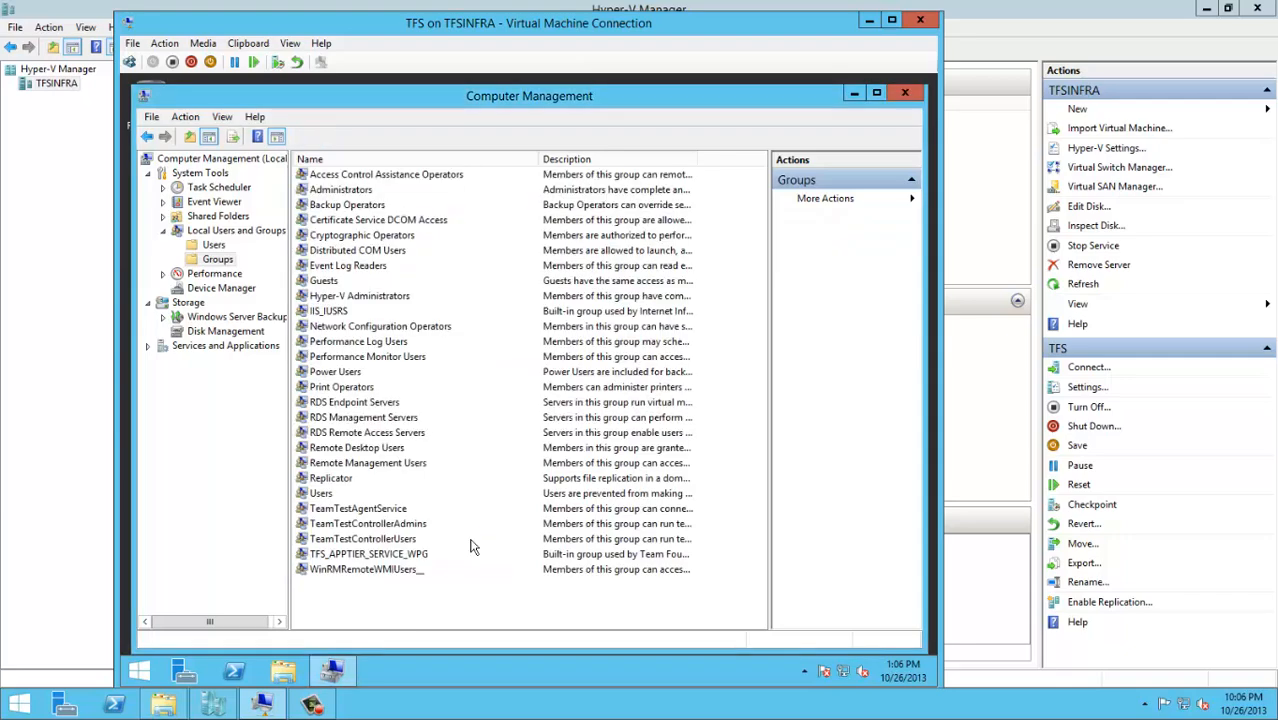